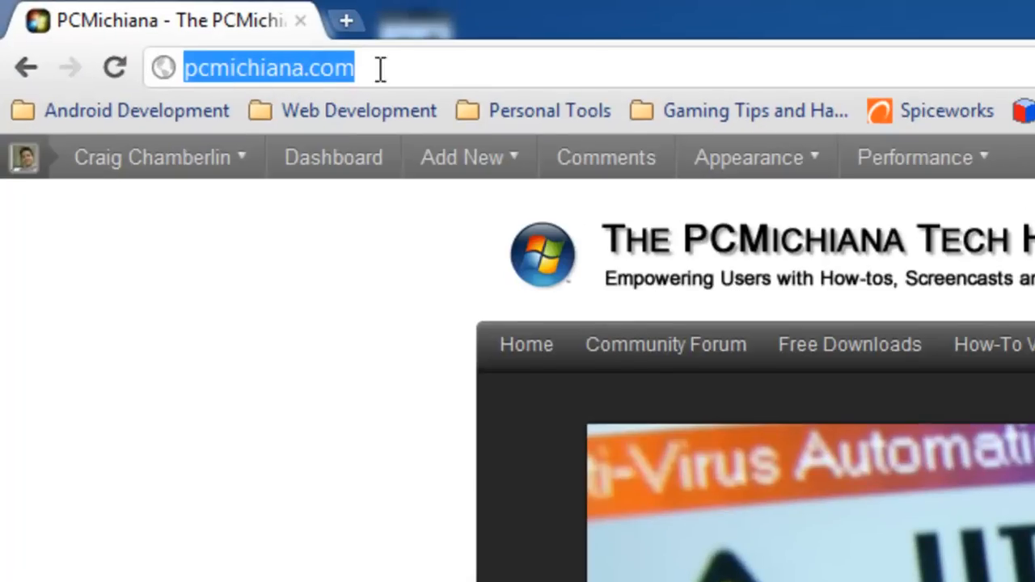
mouse_move(393, 150)
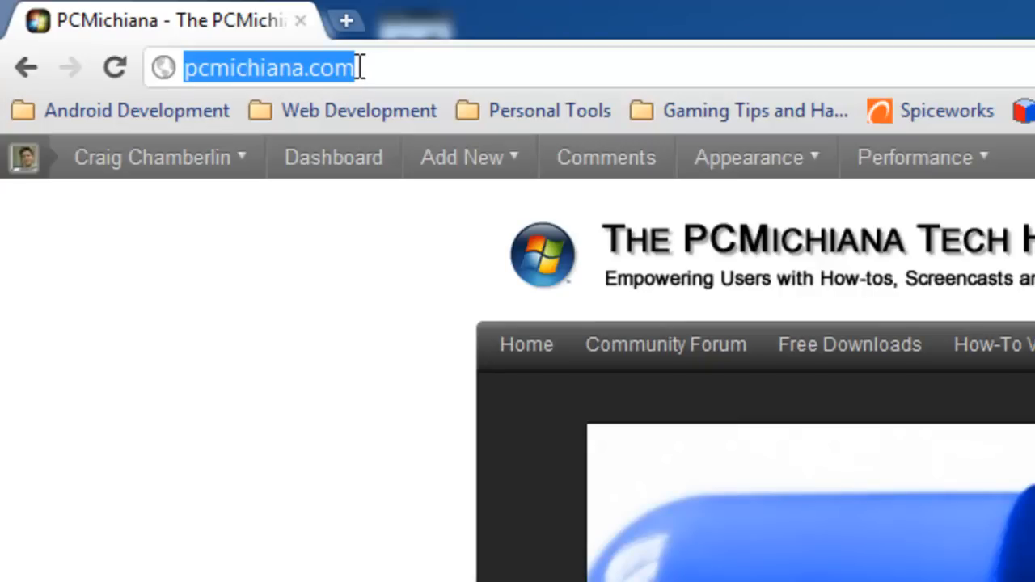
mouse_move(320, 93)
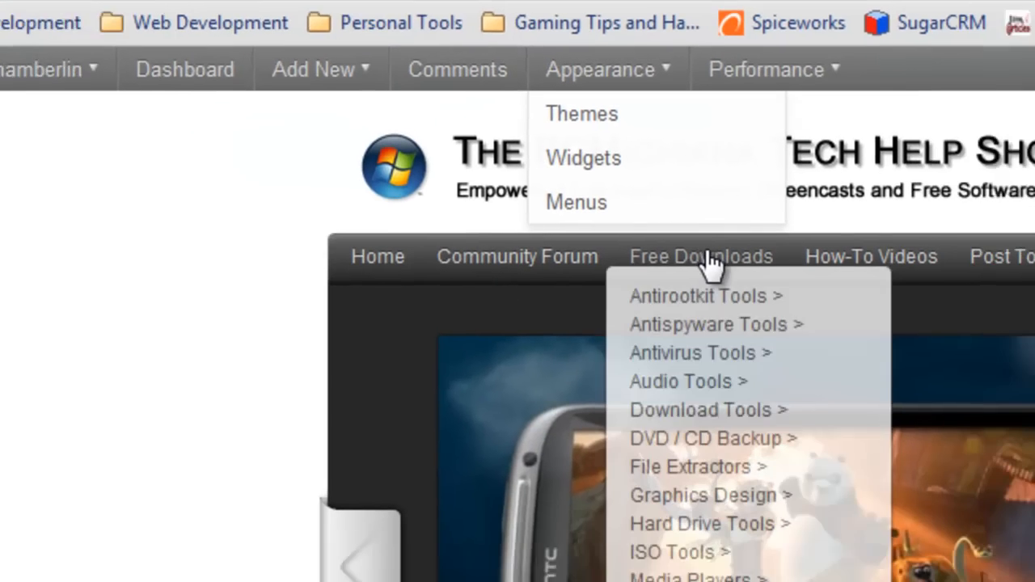
Step: Scroll the Freeware Downloads list down to the Web Design category
scroll(down, 3)
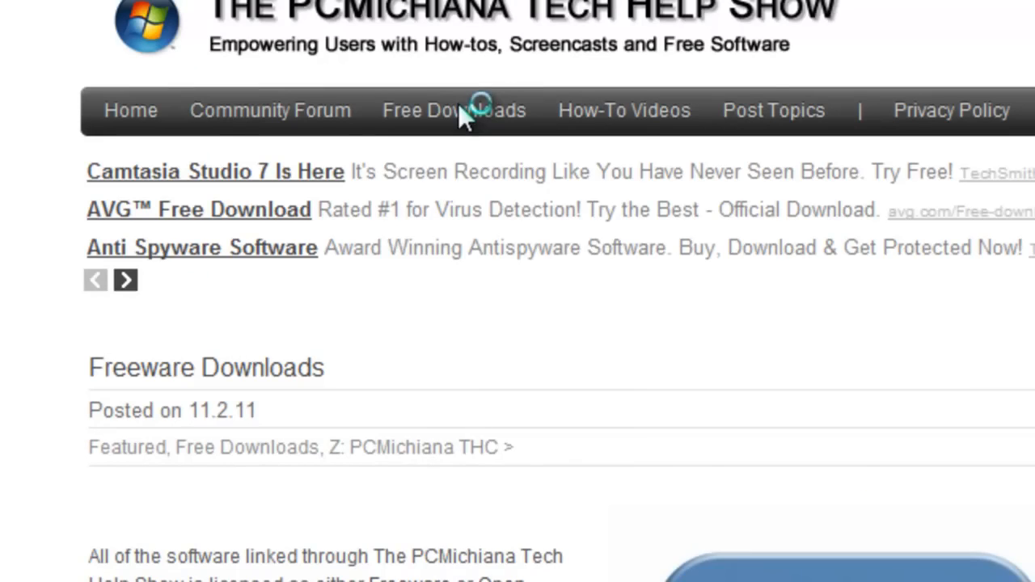
scroll(down, 3)
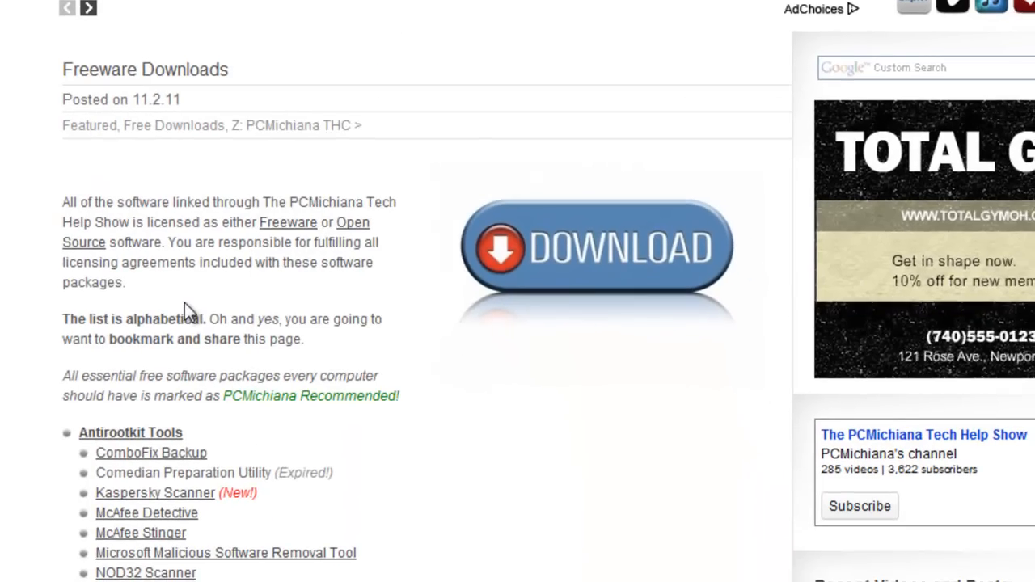
scroll(down, 3)
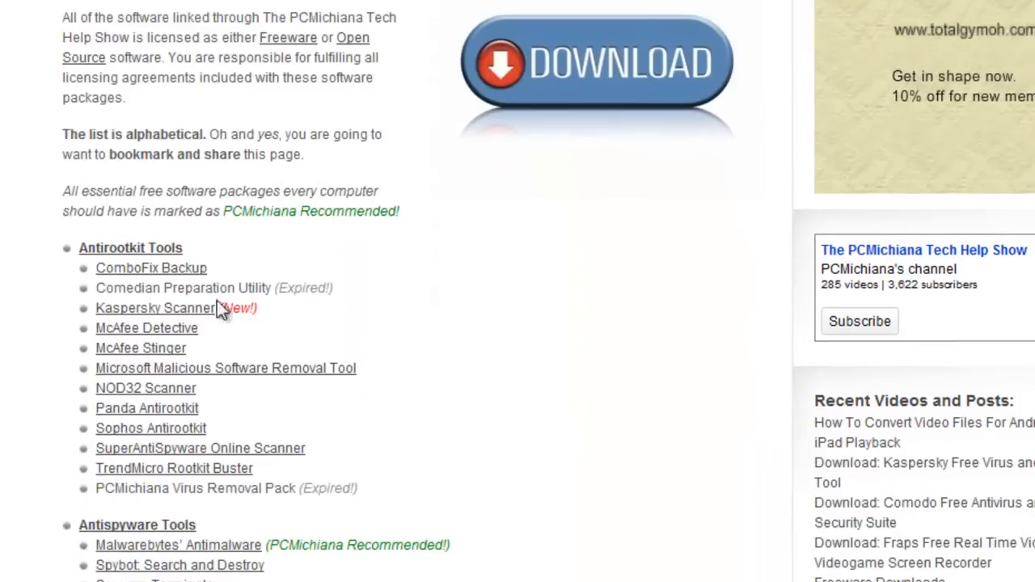
scroll(down, 3)
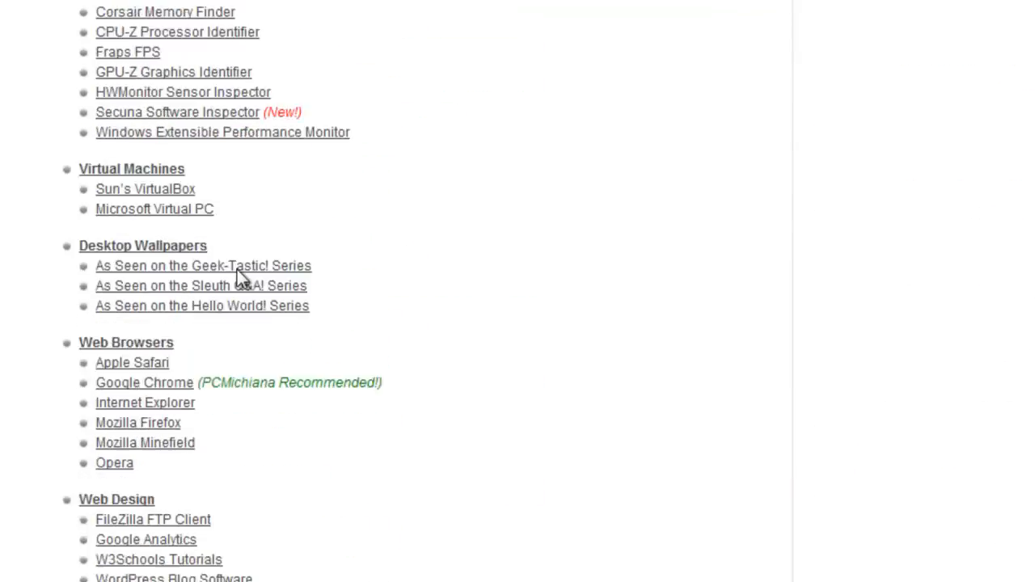
scroll(down, 3)
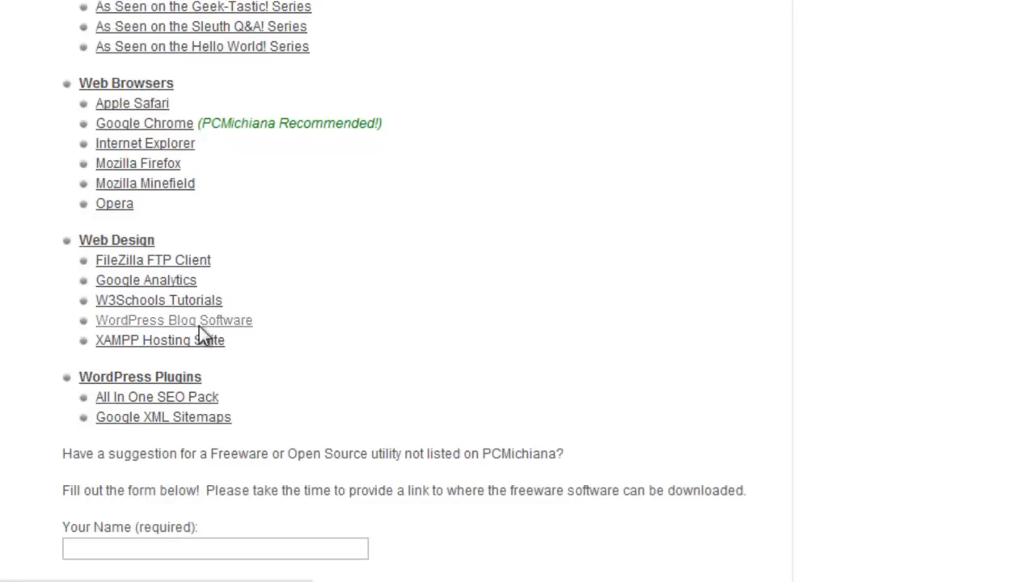
mouse_move(160, 348)
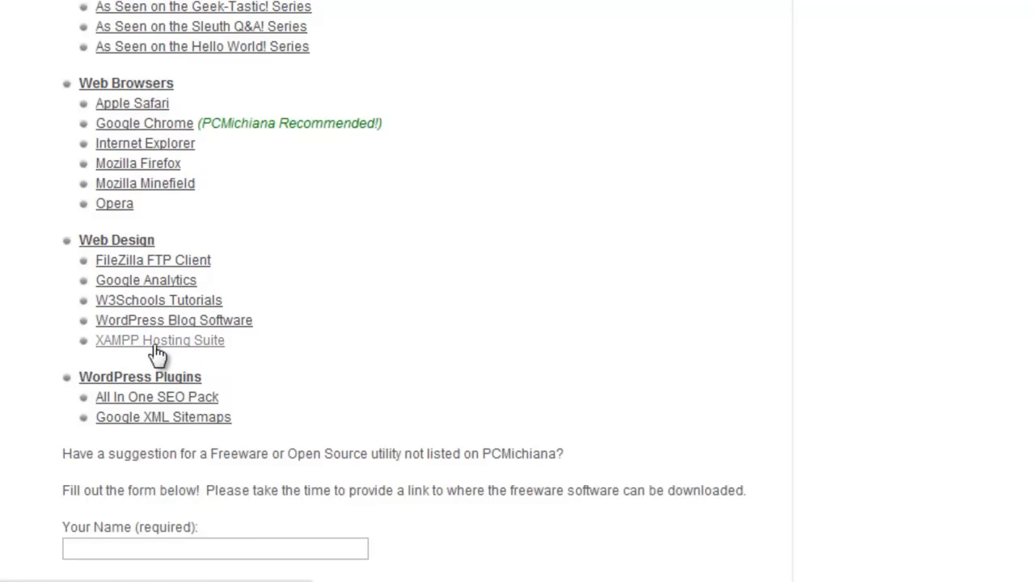
mouse_move(230, 335)
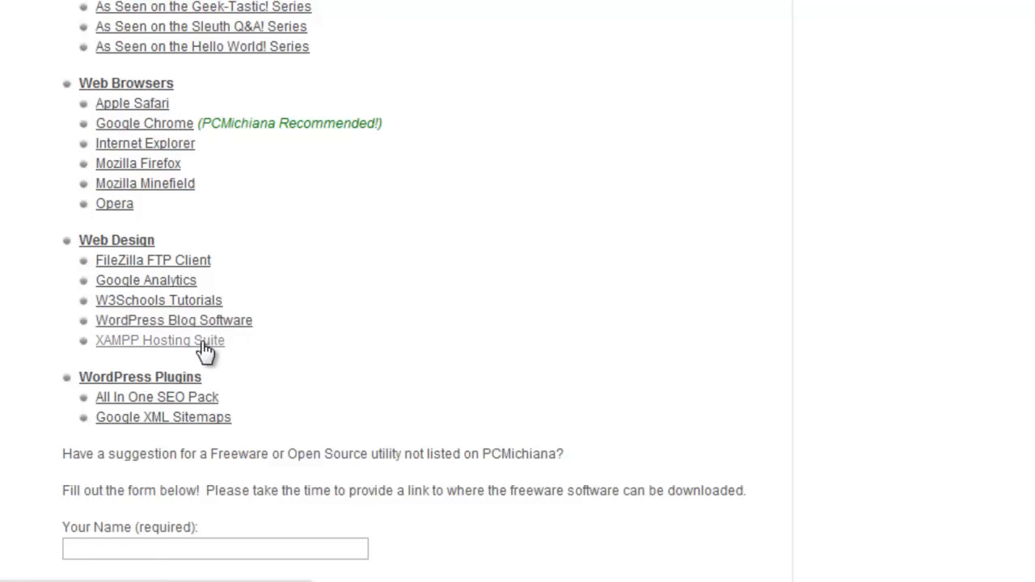
Step: Follow the XAMPP Hosting Suite post's Download link to the XAMPP for Windows package table
click(159, 339)
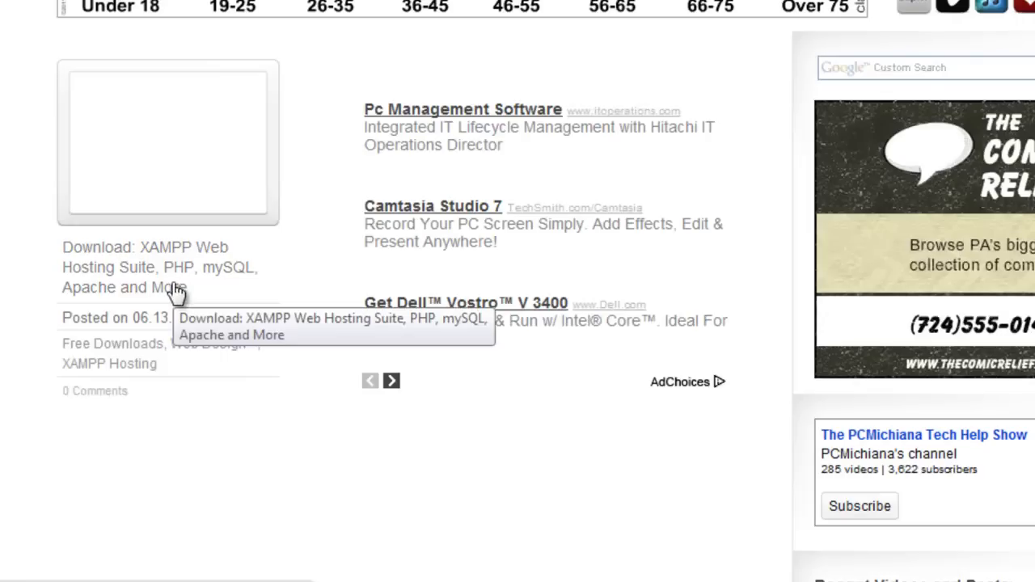
scroll(down, 3)
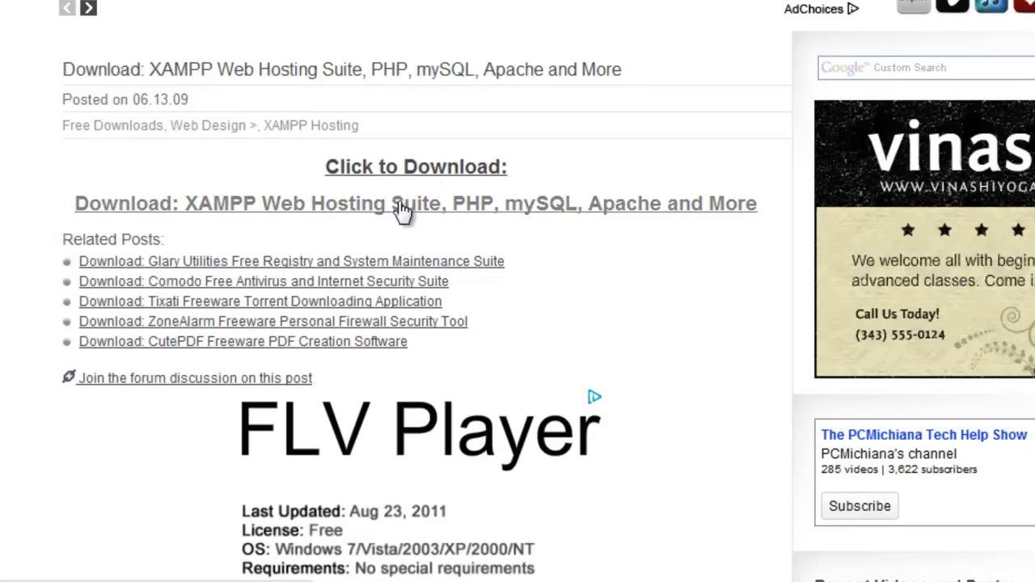
click(415, 203)
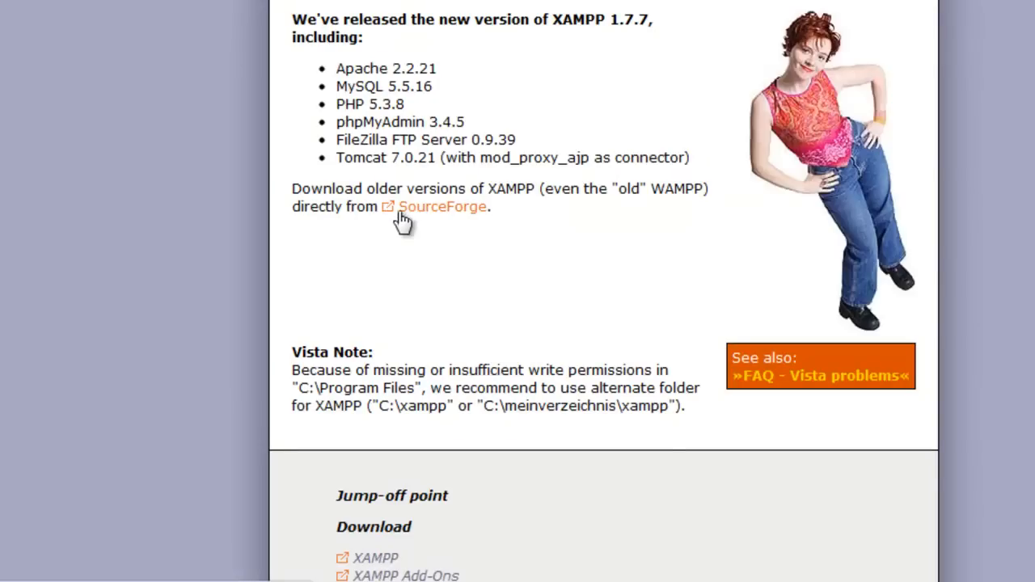
scroll(down, 3)
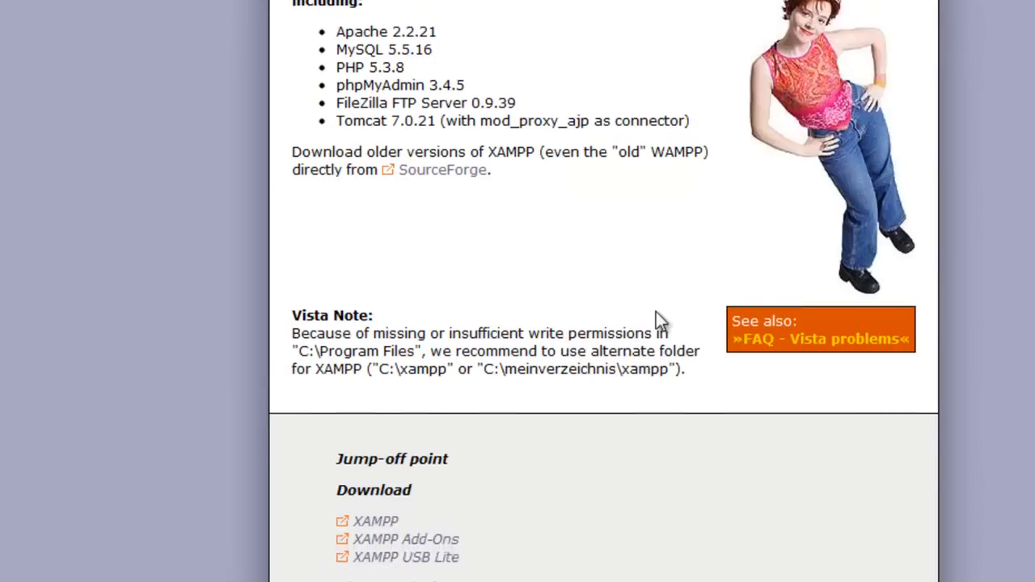
scroll(down, 3)
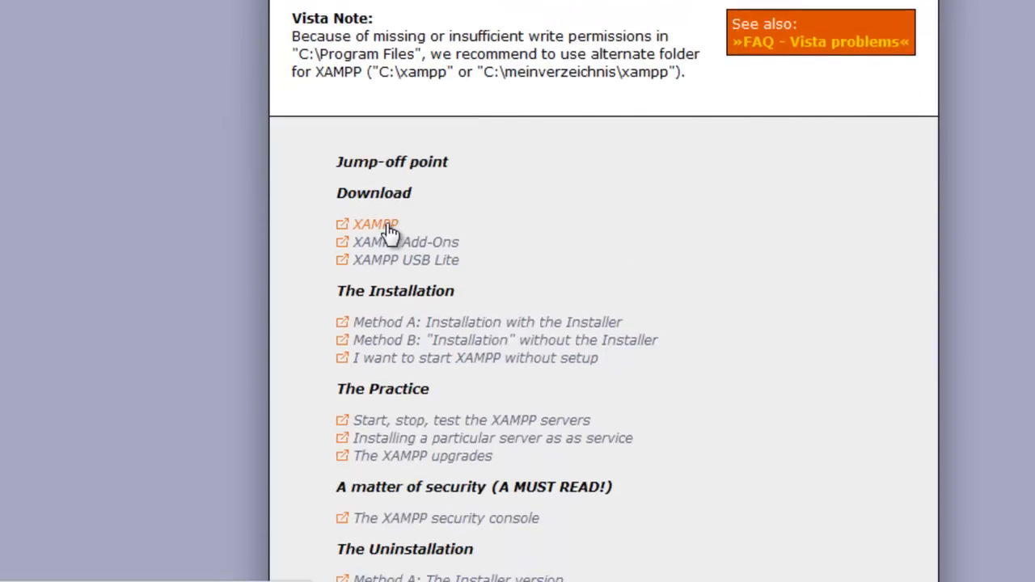
click(374, 224)
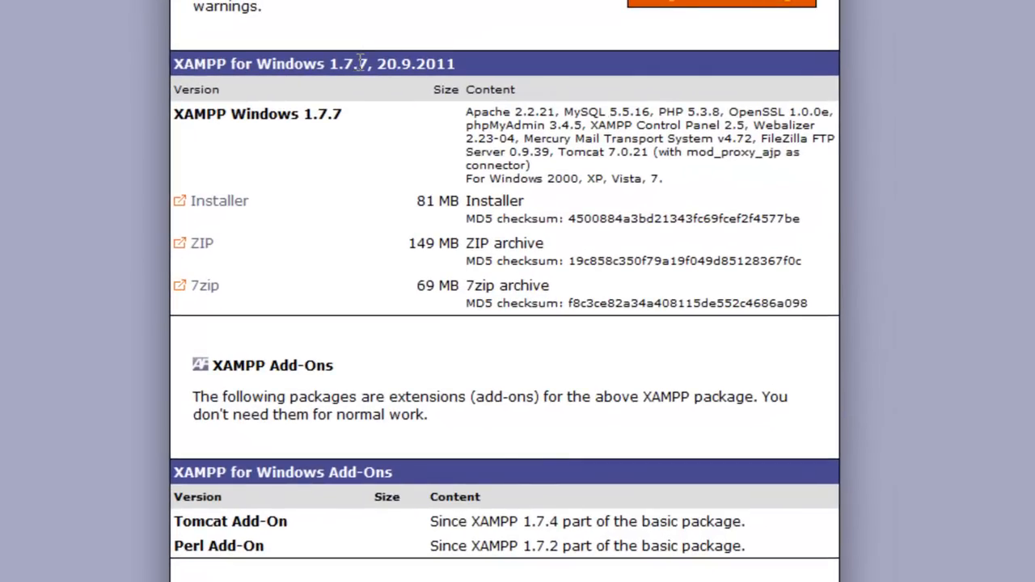
mouse_move(516, 262)
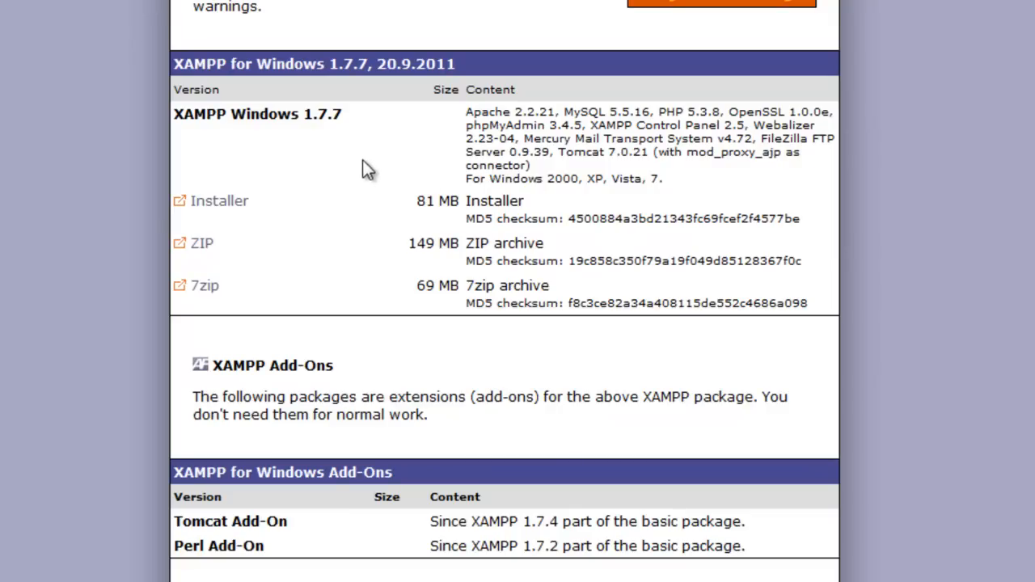
mouse_move(214, 215)
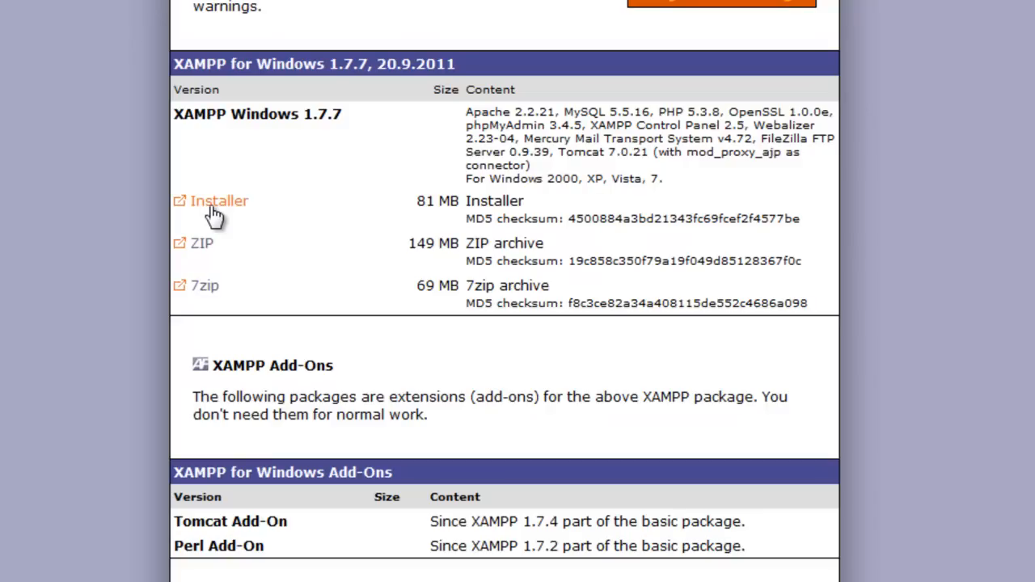
mouse_move(219, 218)
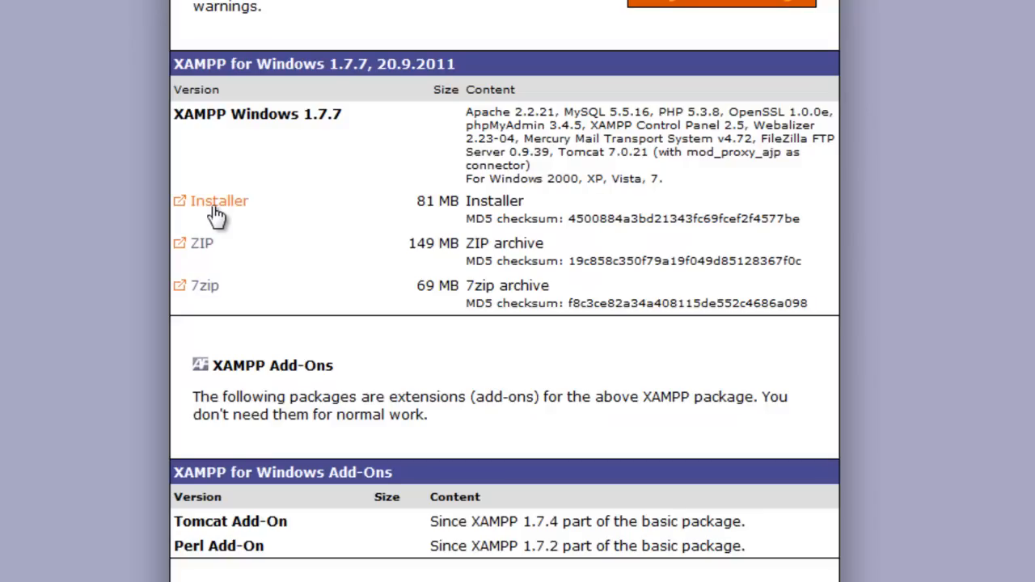
Step: Save the 81 MB XAMPP installer to Downloads, run it and keep English
click(219, 201)
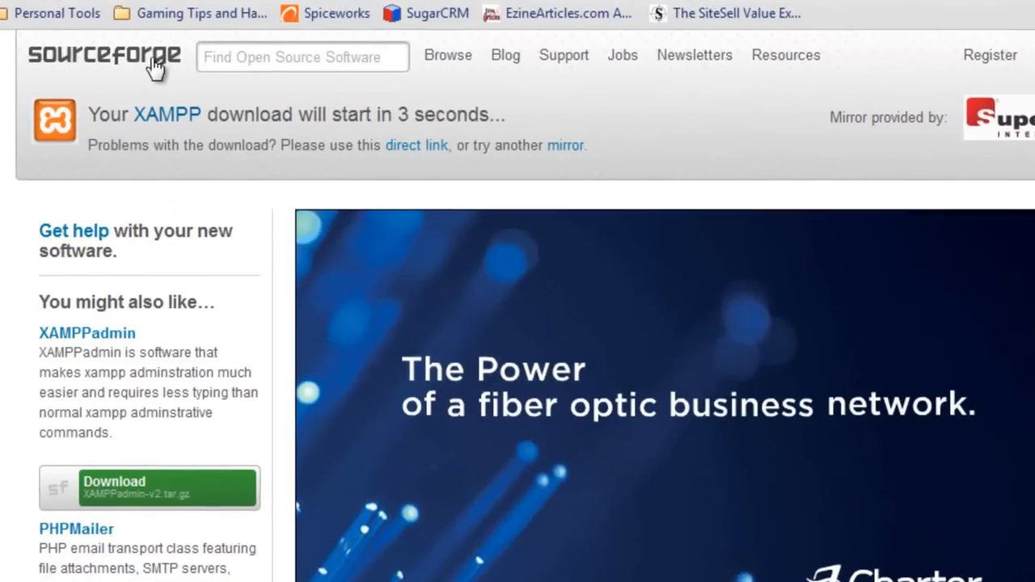
mouse_move(376, 144)
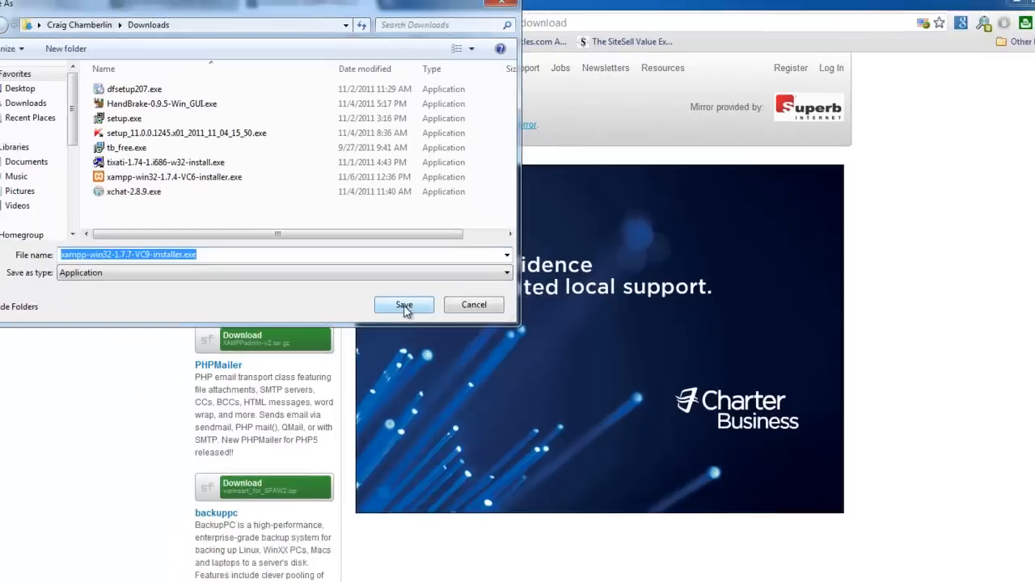
click(404, 305)
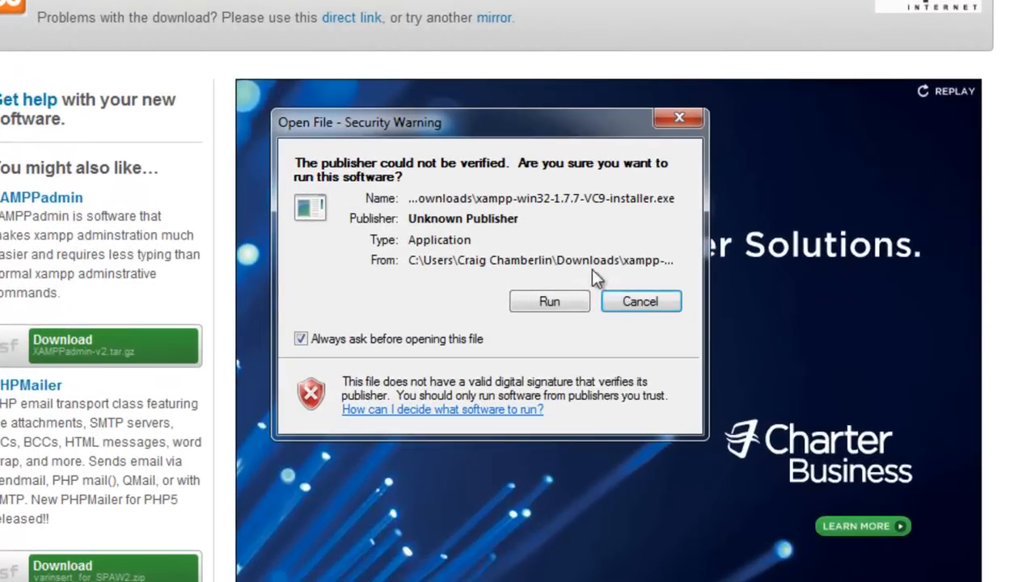
click(548, 301)
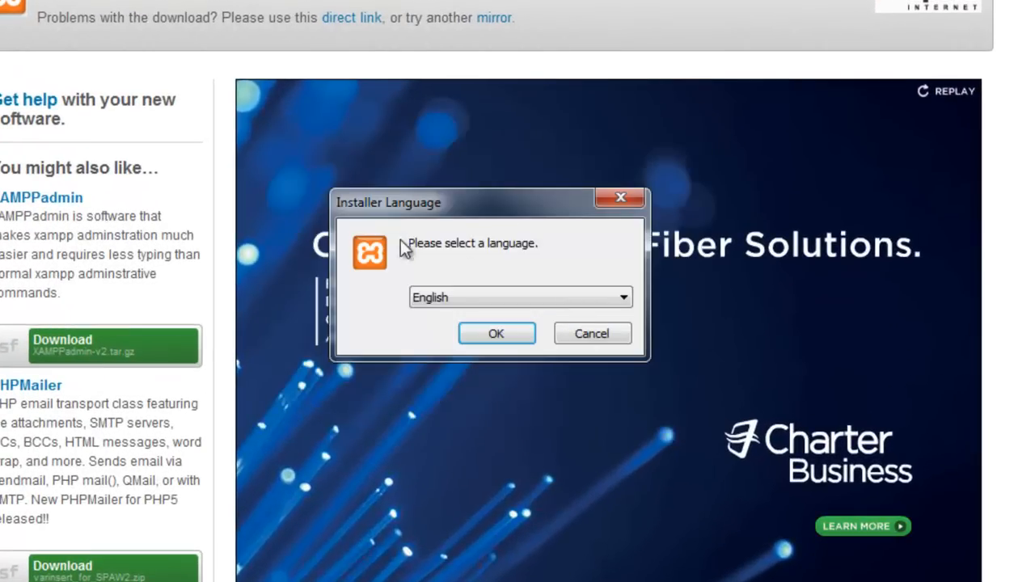
click(496, 333)
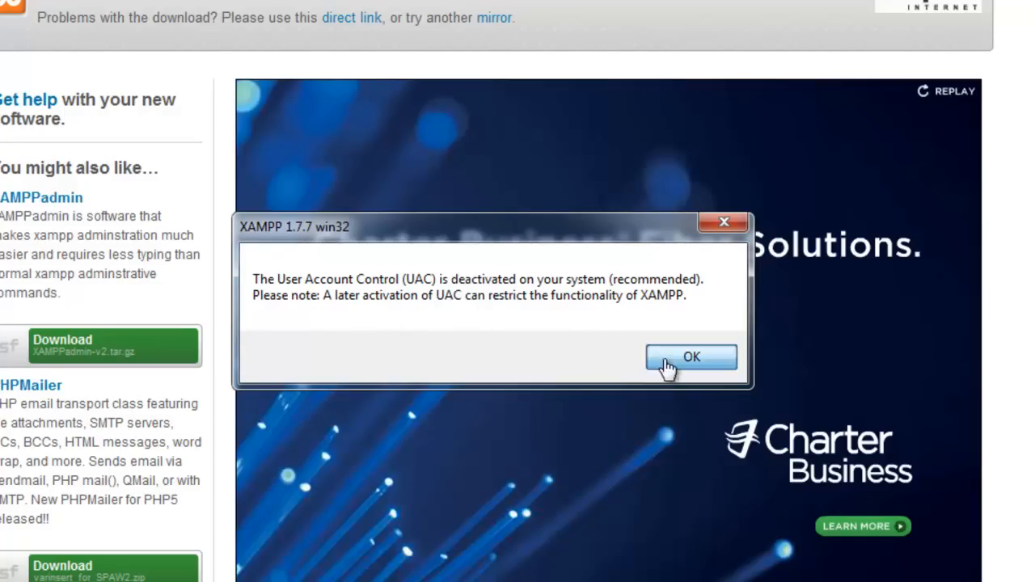
Step: Install XAMPP 1.7.7 into c:\xampp with the default shortcut options, then finish the wizard
click(691, 357)
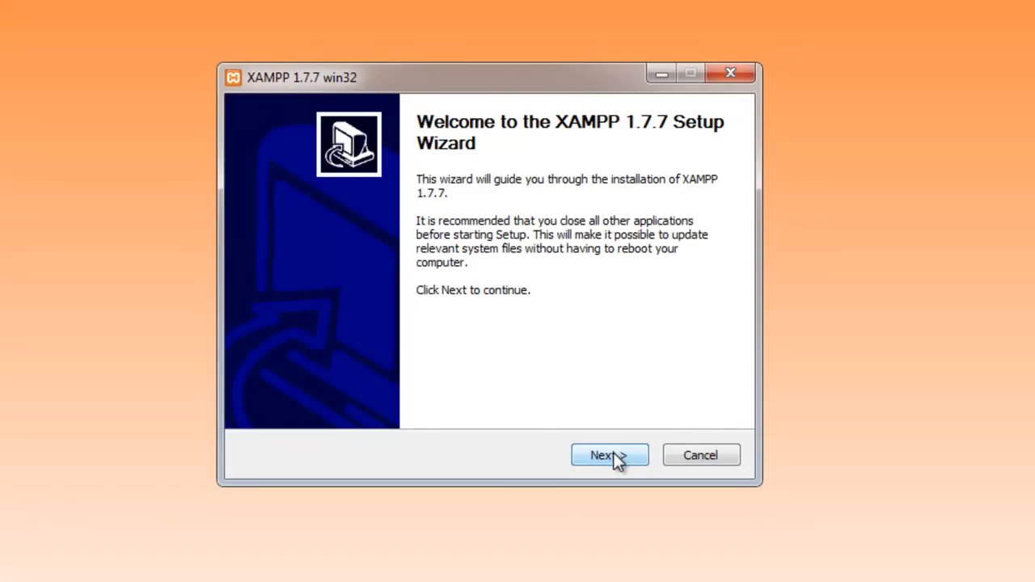
click(609, 454)
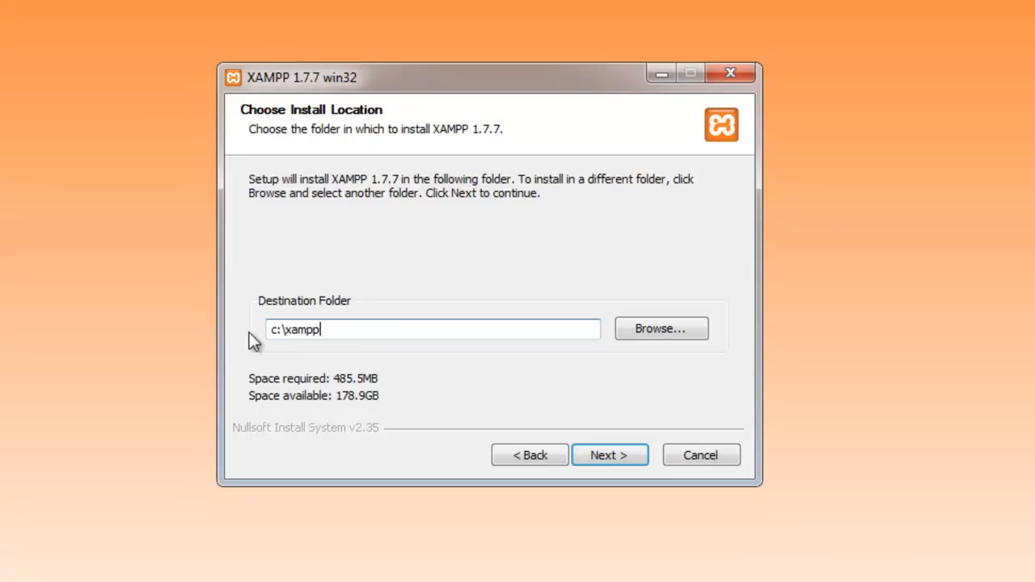
mouse_move(439, 342)
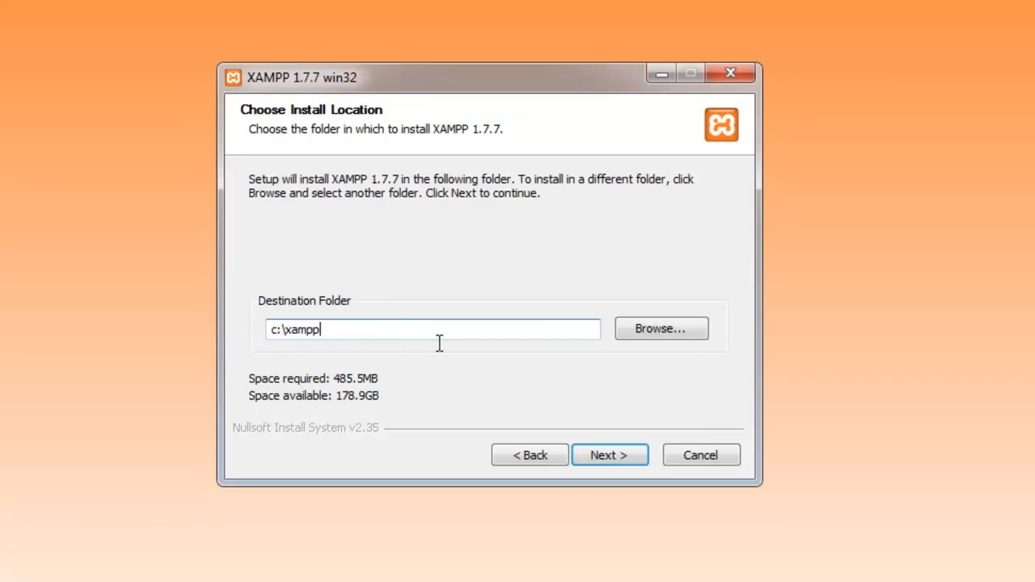
click(608, 454)
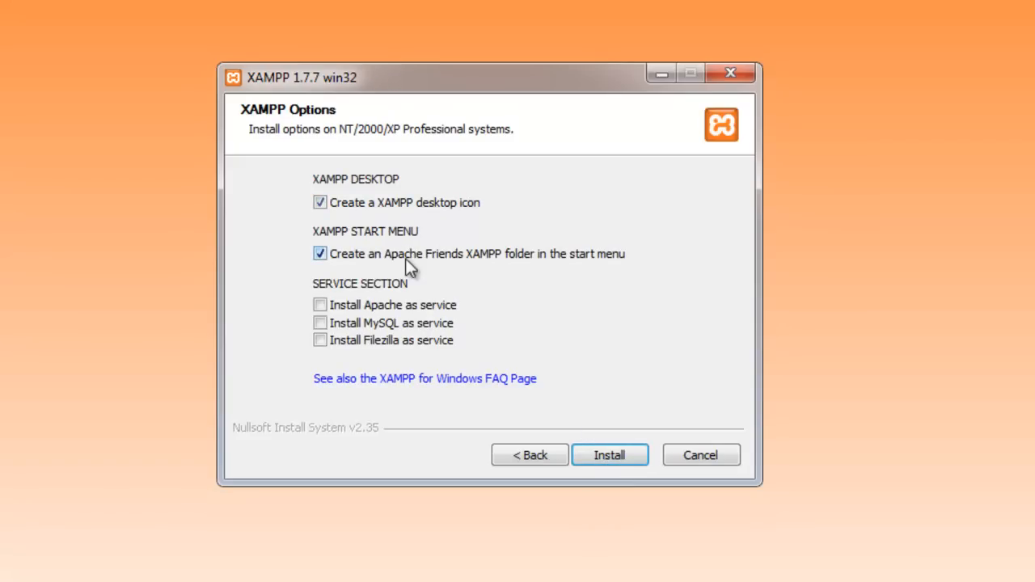
mouse_move(622, 416)
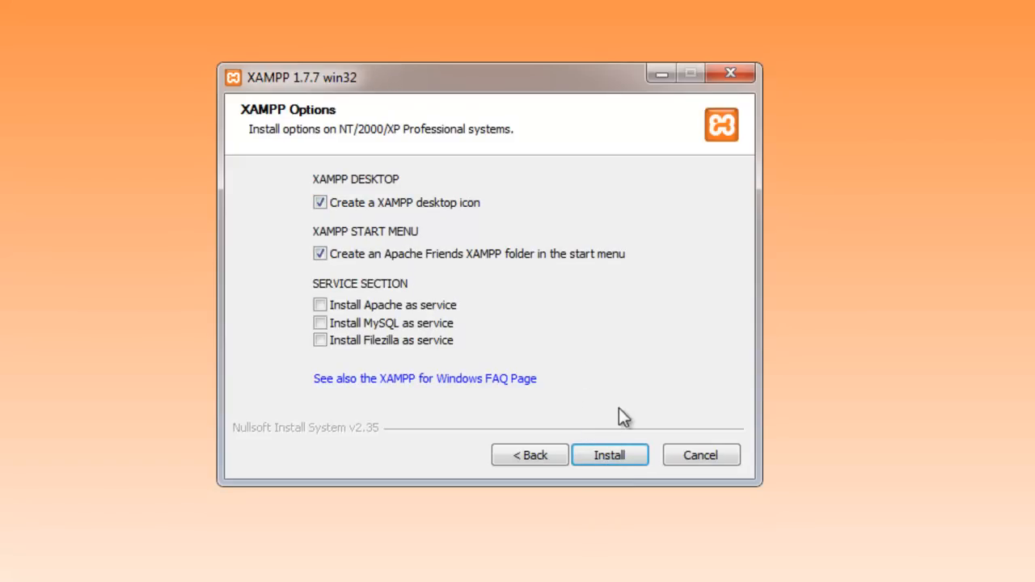
click(609, 455)
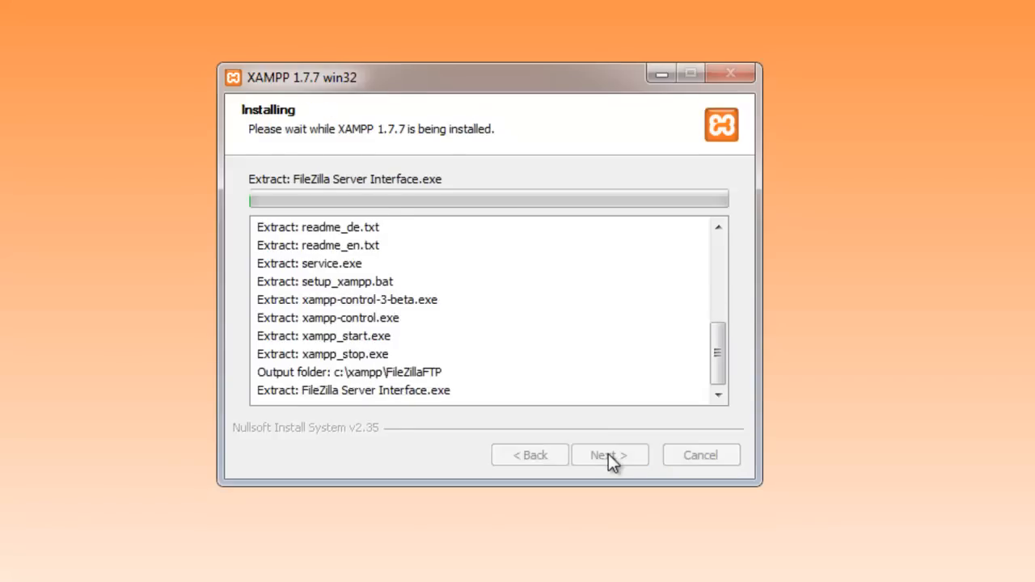
click(609, 454)
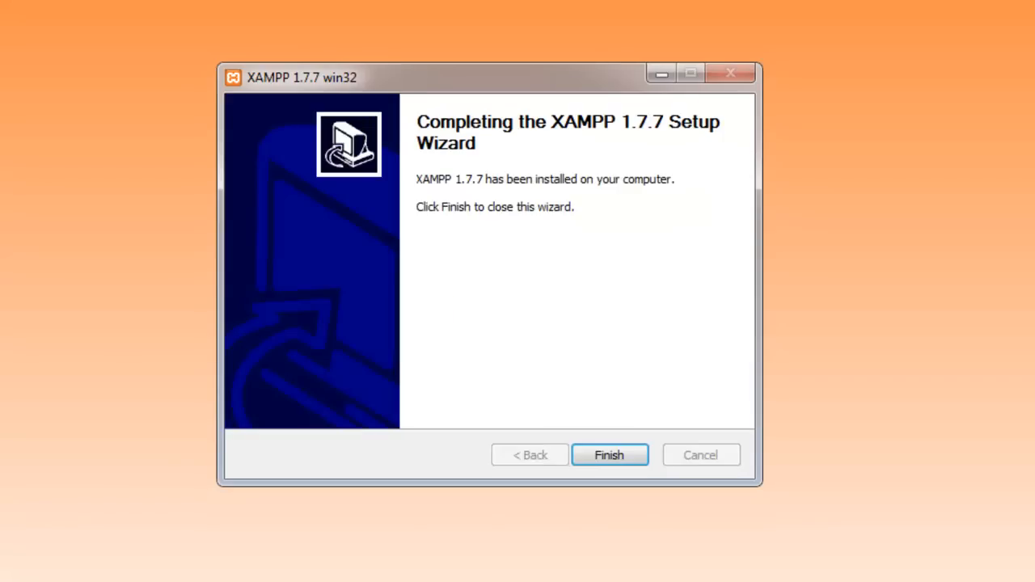
click(609, 454)
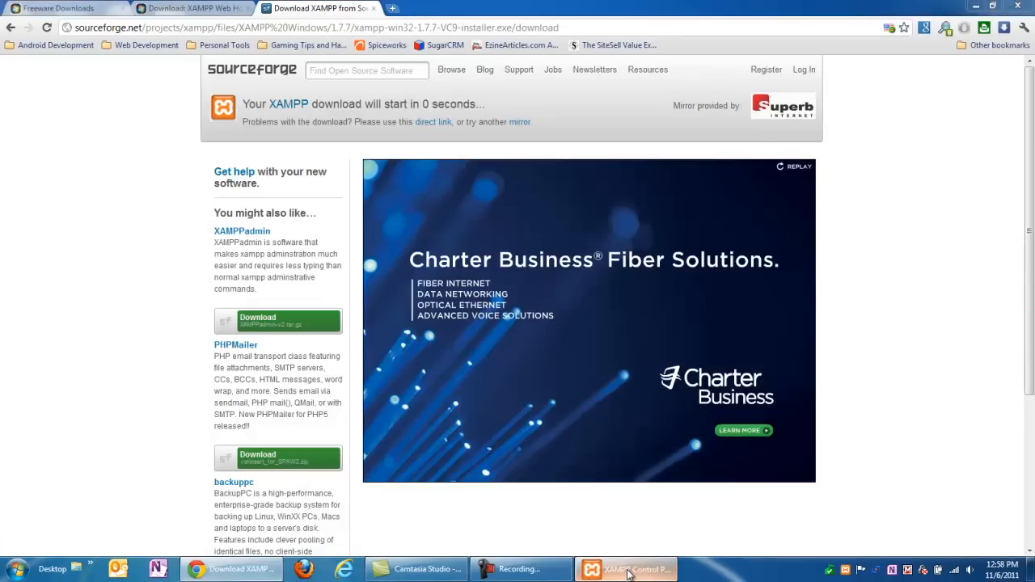
Step: Start Apache and allow it through the Windows firewall
click(627, 568)
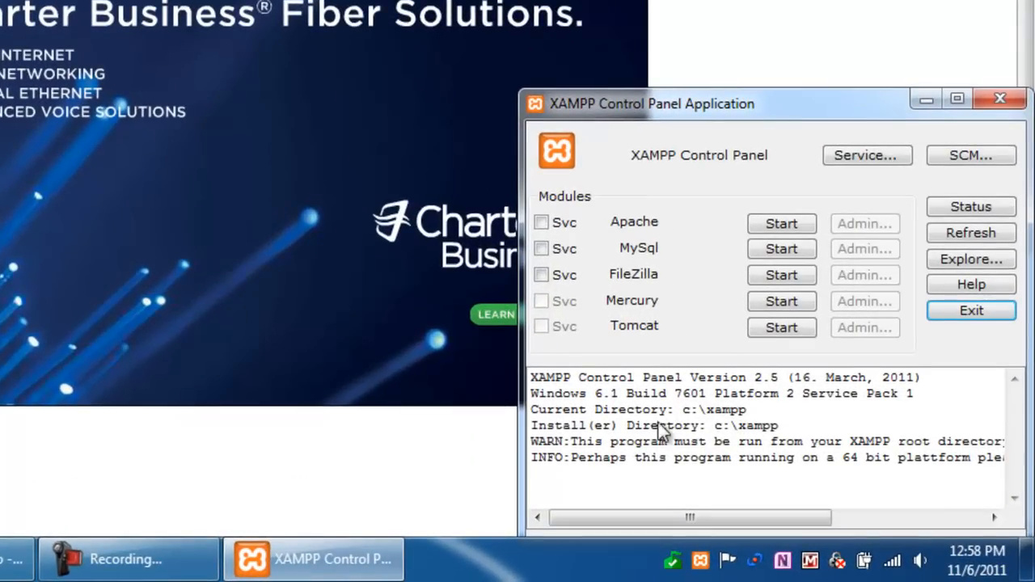
mouse_move(508, 487)
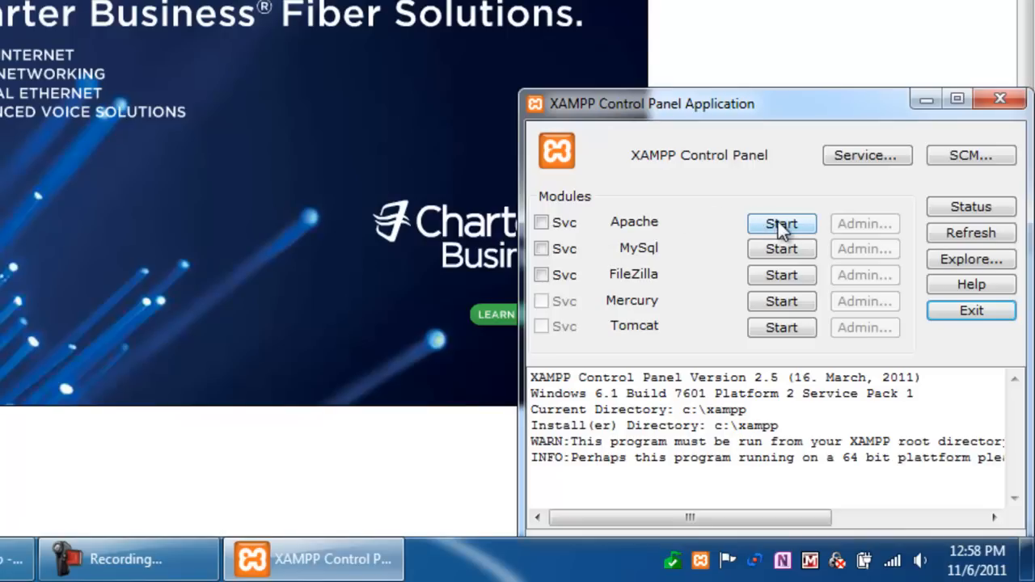
click(781, 223)
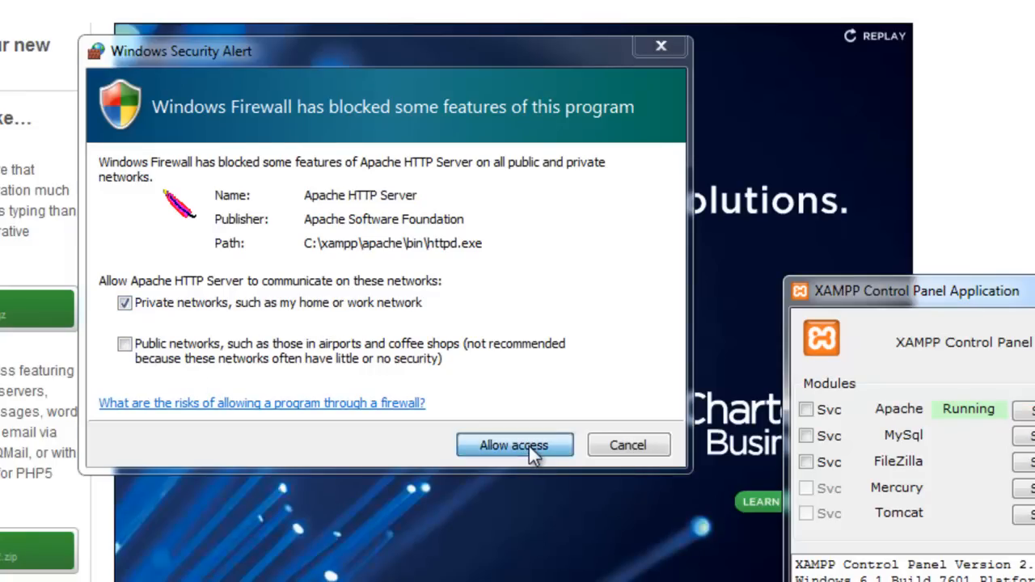
click(513, 444)
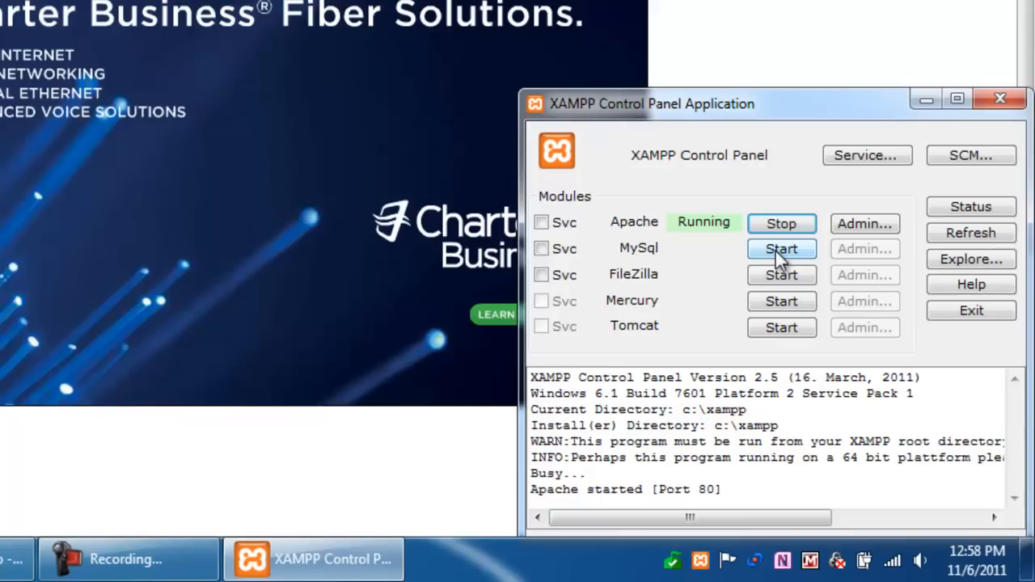
Step: Start MySQL, allow mysqld.exe through the firewall, and minimize the control panel
click(781, 248)
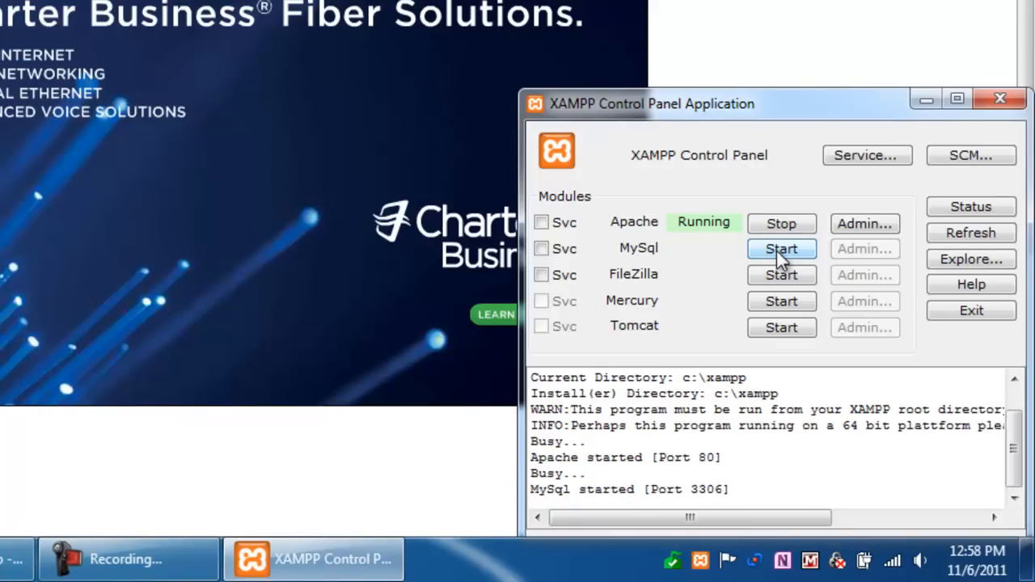
click(781, 248)
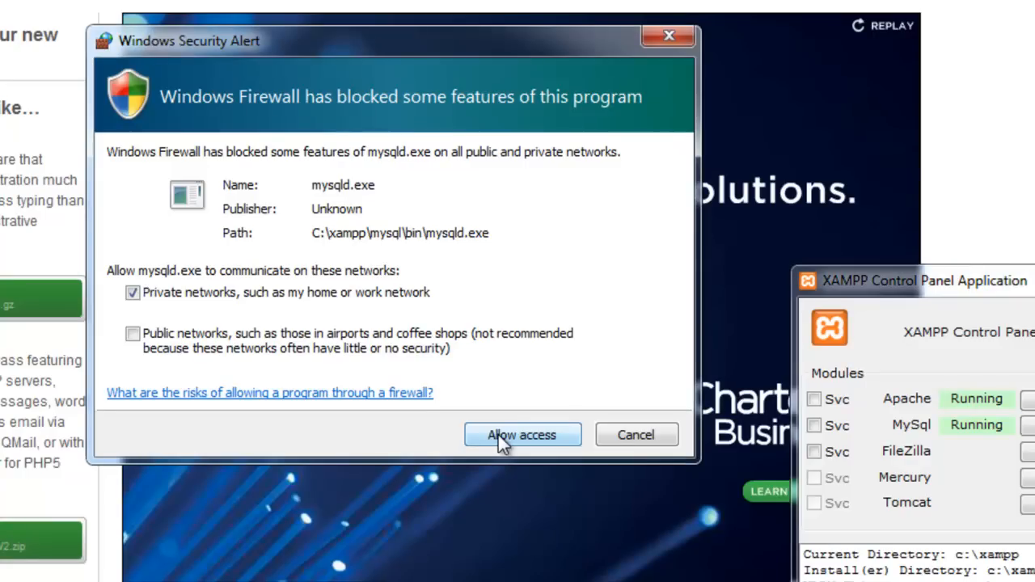
click(522, 434)
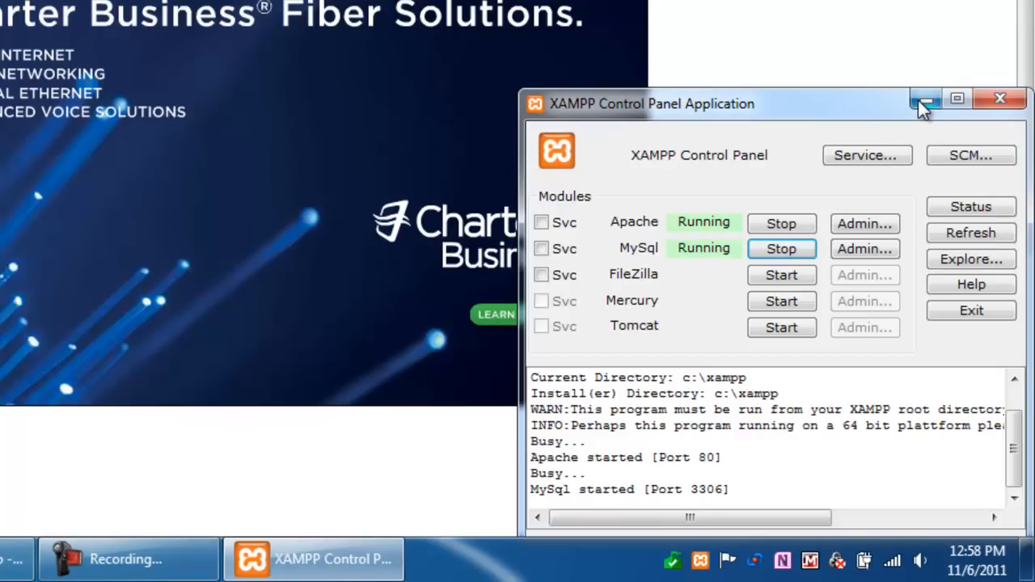
click(925, 104)
text(http://)
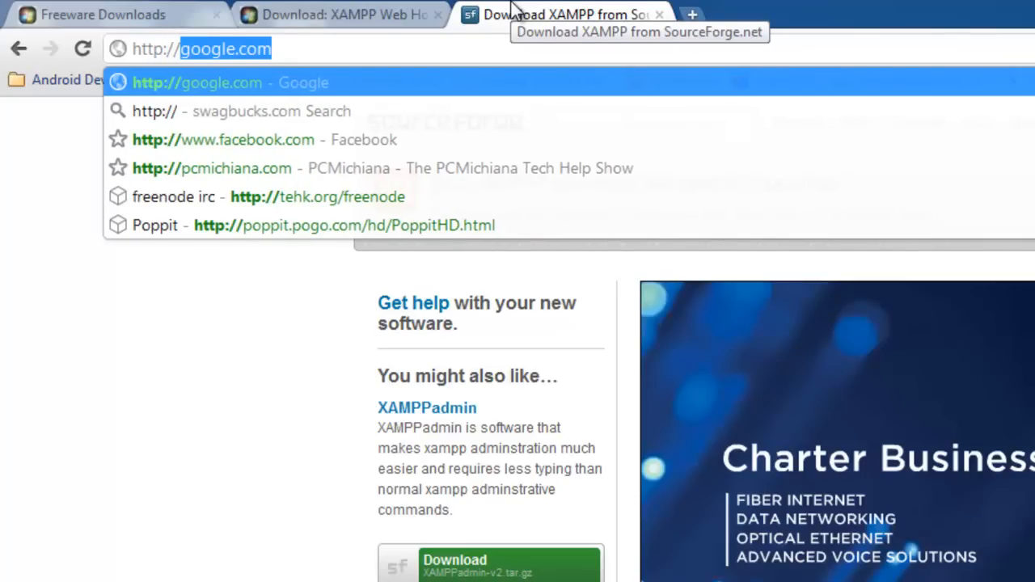
Step: Go to localhost in Chrome to load the XAMPP splash page
text(localhost/xampp)
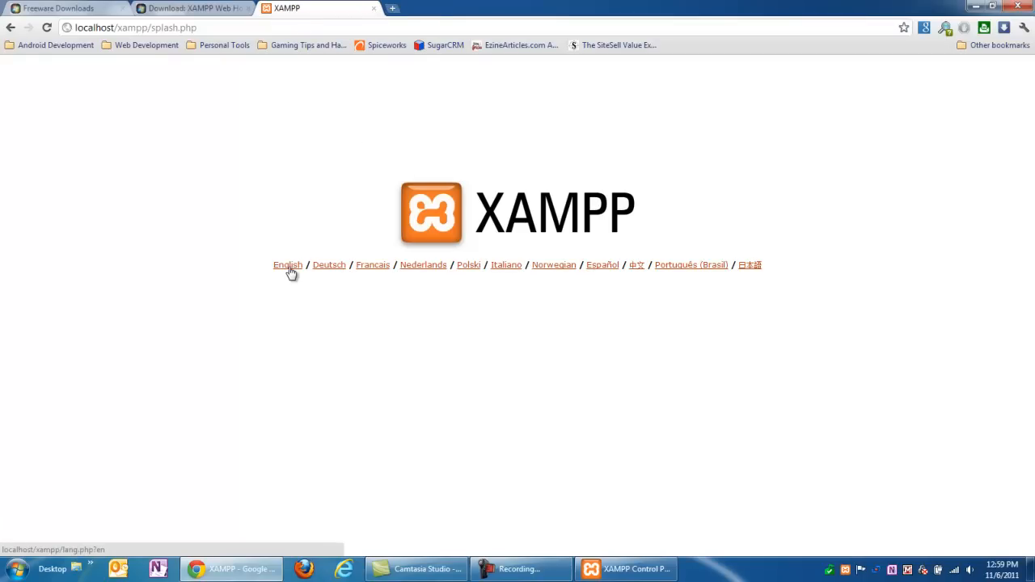
Step: Choose English, then browse the phpinfo() report showing PHP Version 5.3.8
click(287, 265)
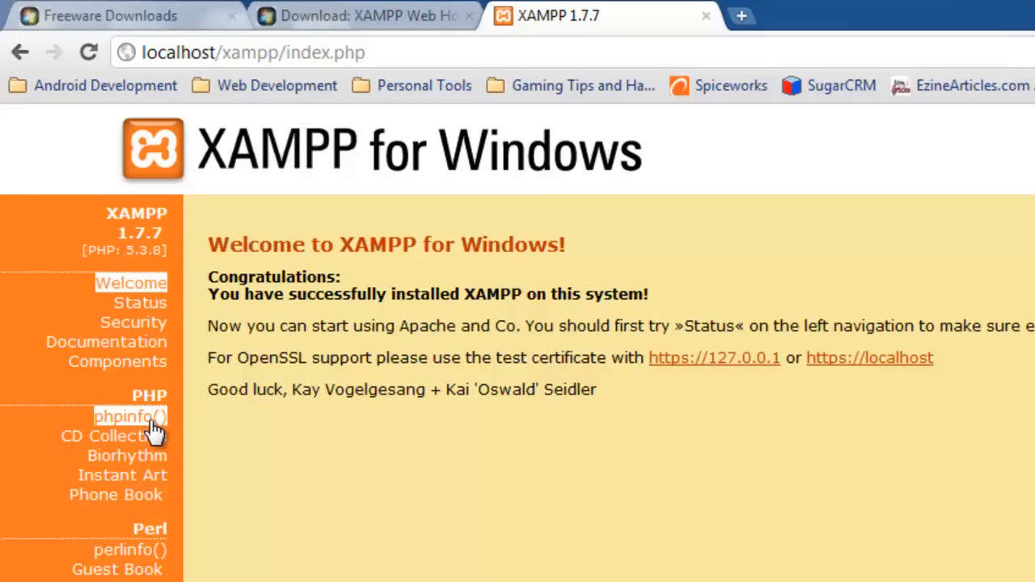
mouse_move(142, 433)
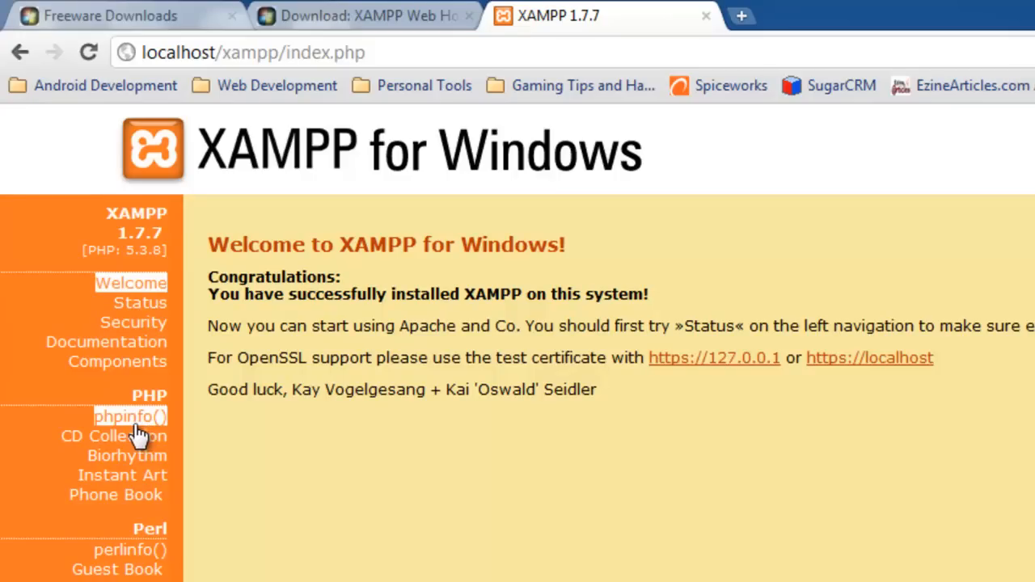
mouse_move(129, 432)
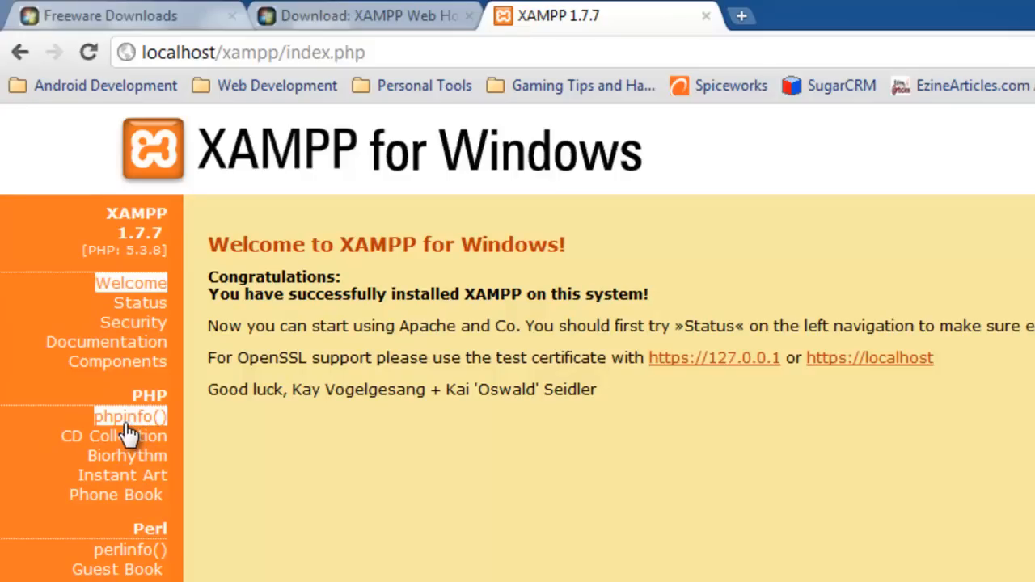
mouse_move(132, 432)
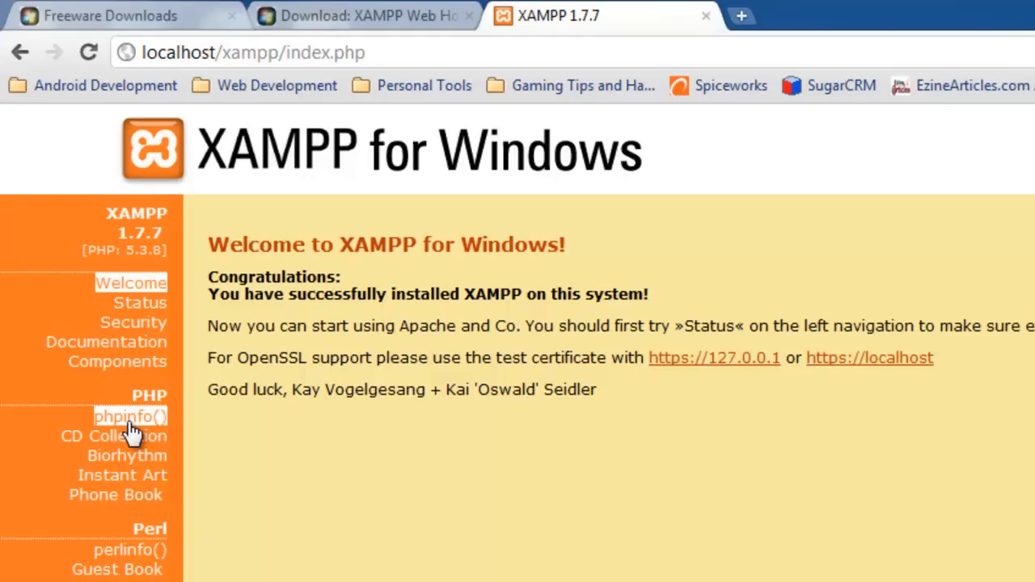
click(129, 416)
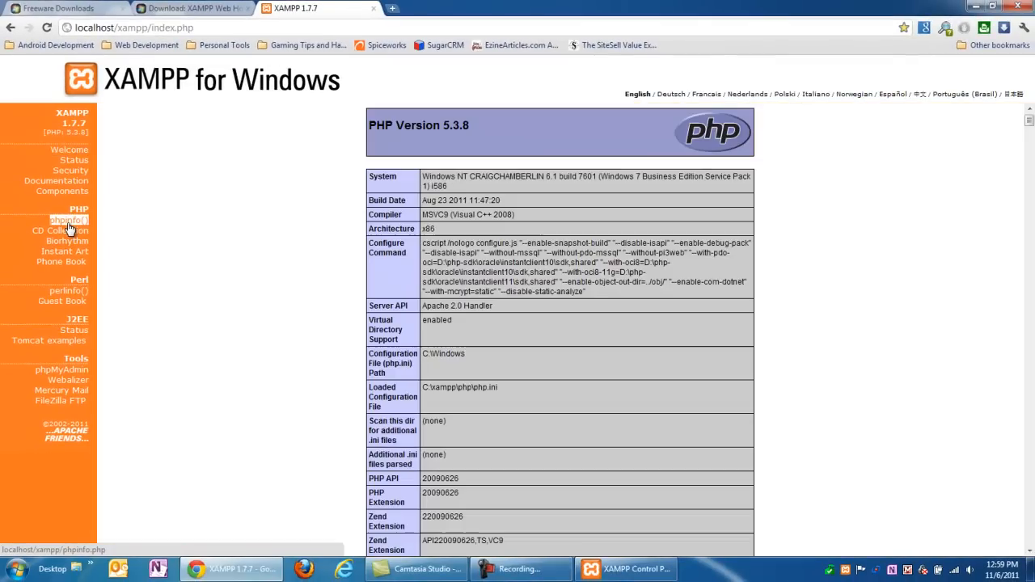
mouse_move(361, 142)
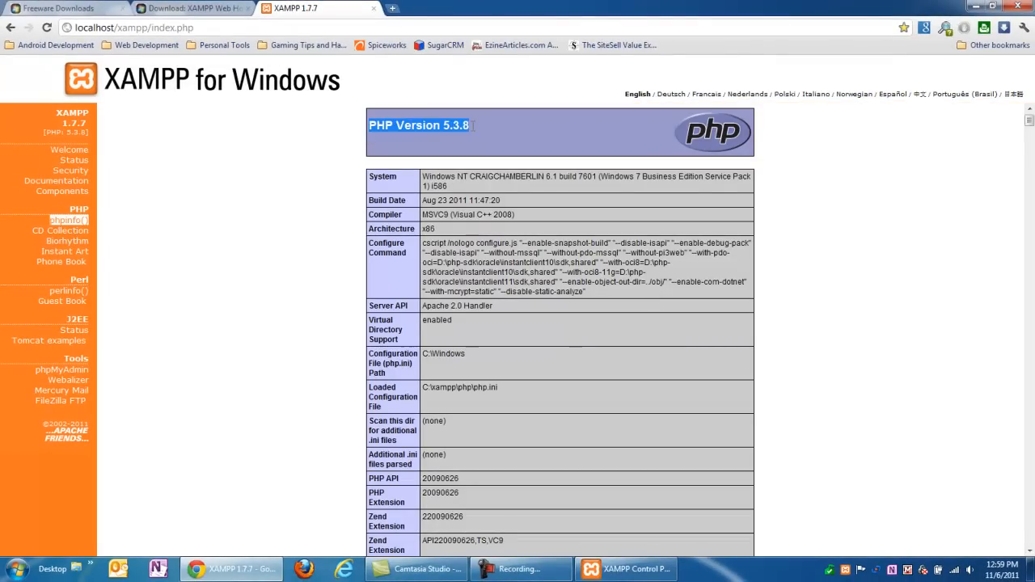
scroll(down, 3)
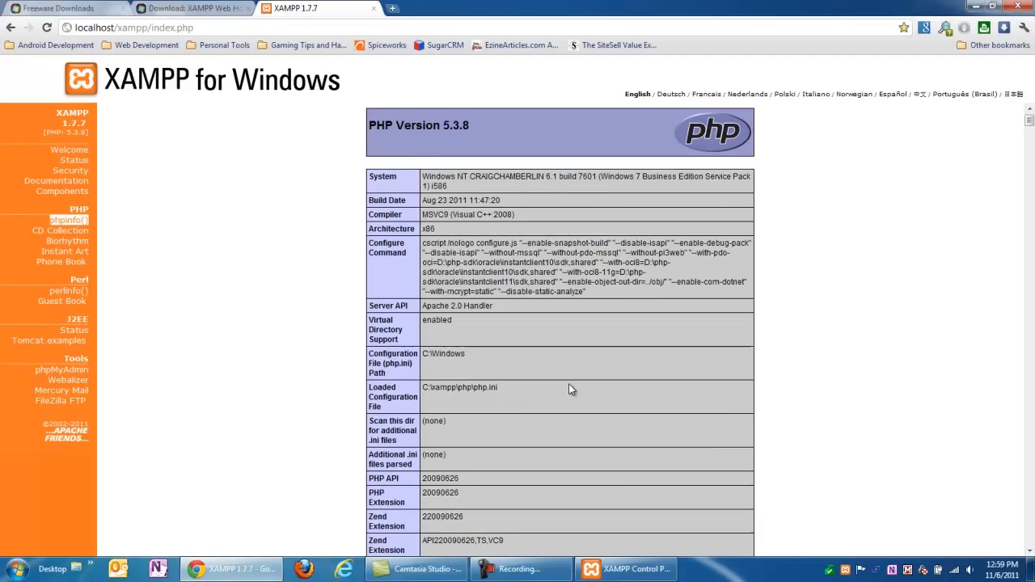
mouse_move(564, 391)
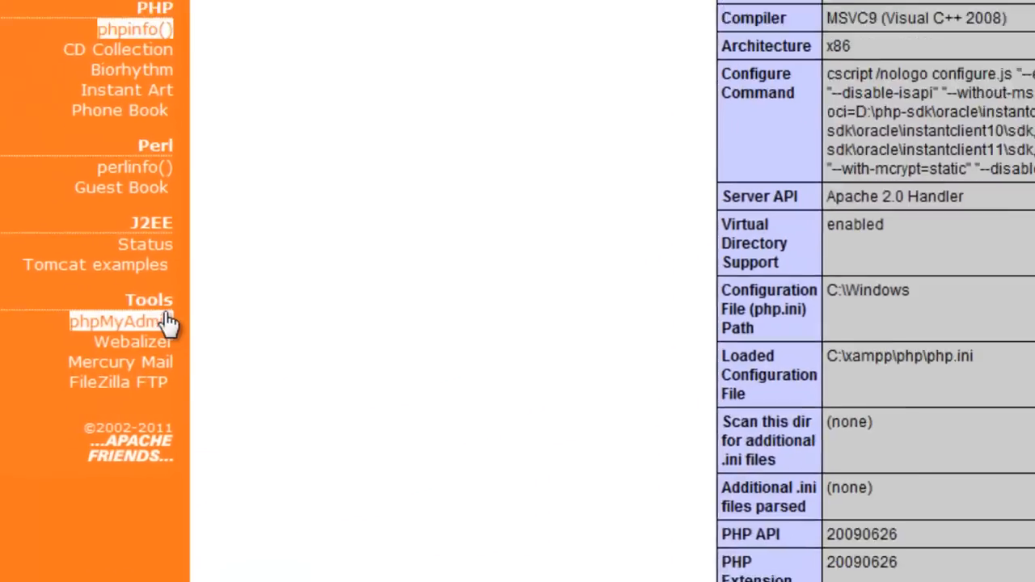
scroll(down, 3)
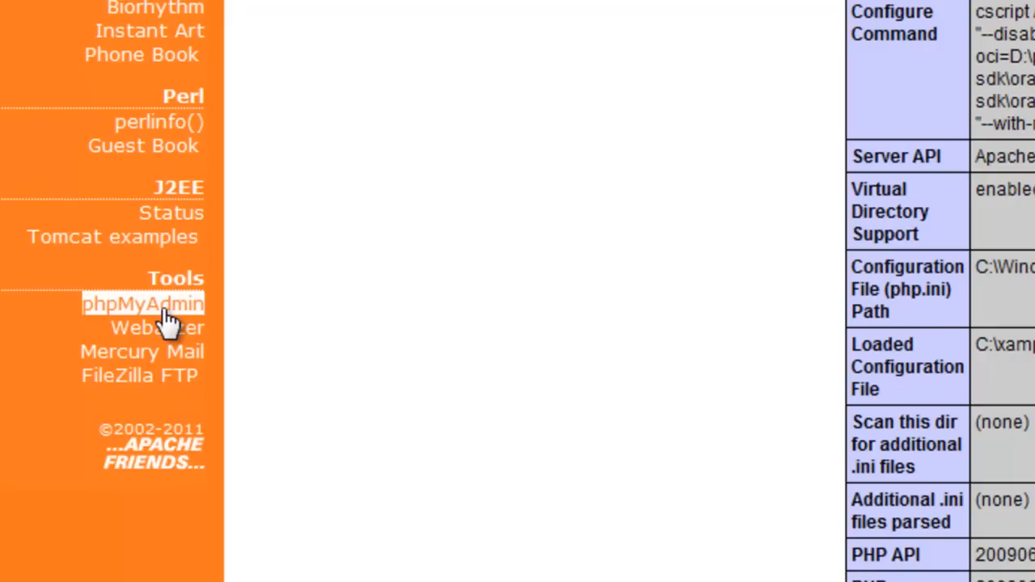
Step: Open phpMyAdmin and switch its interface language from German to English
click(143, 304)
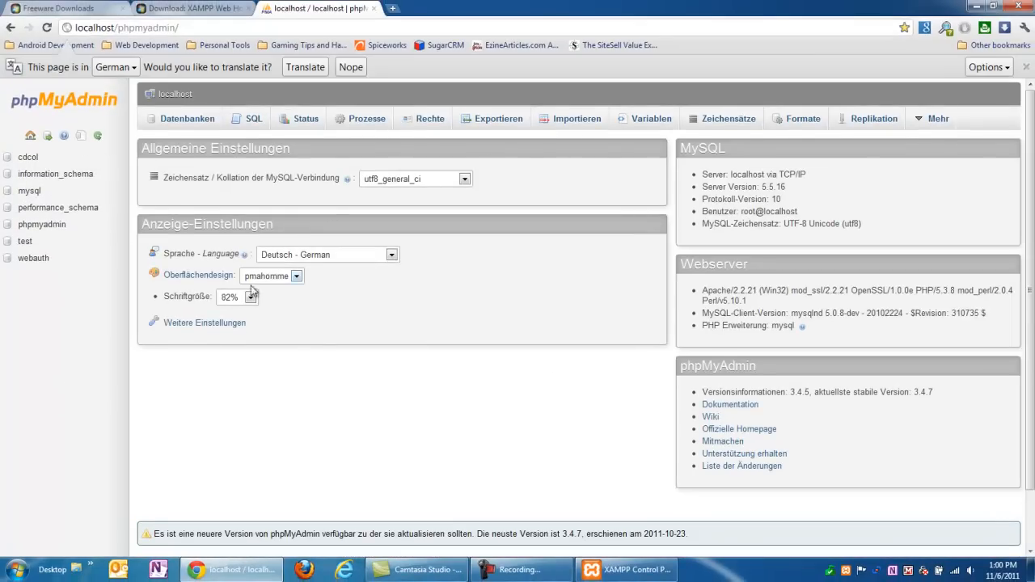
mouse_move(347, 178)
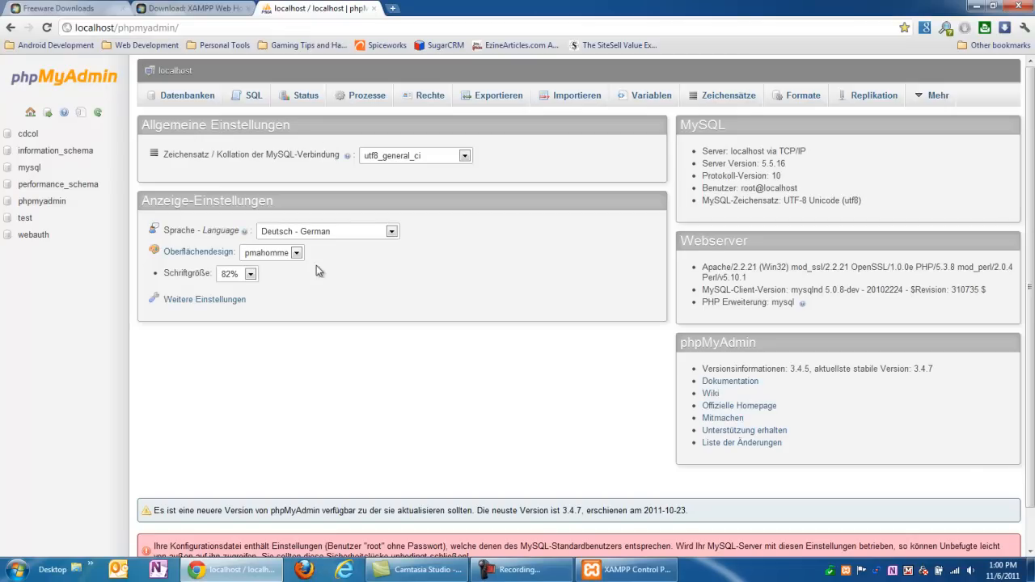
mouse_move(412, 471)
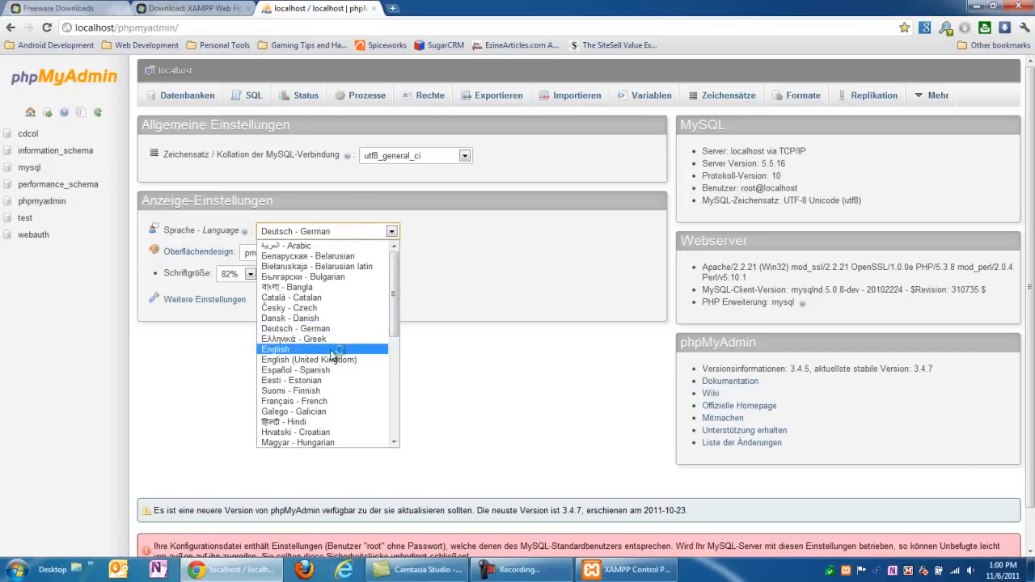
click(275, 349)
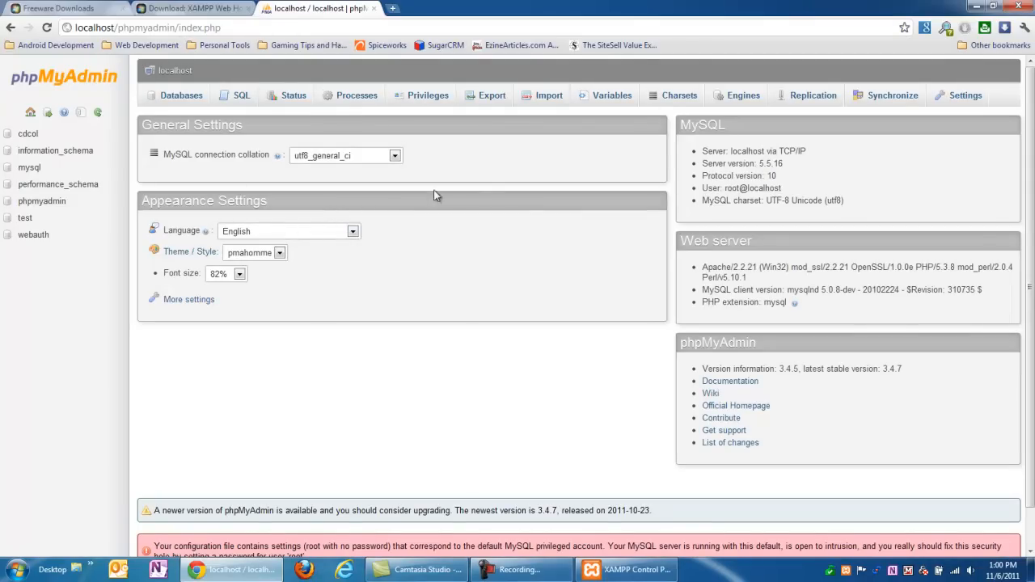
mouse_move(324, 385)
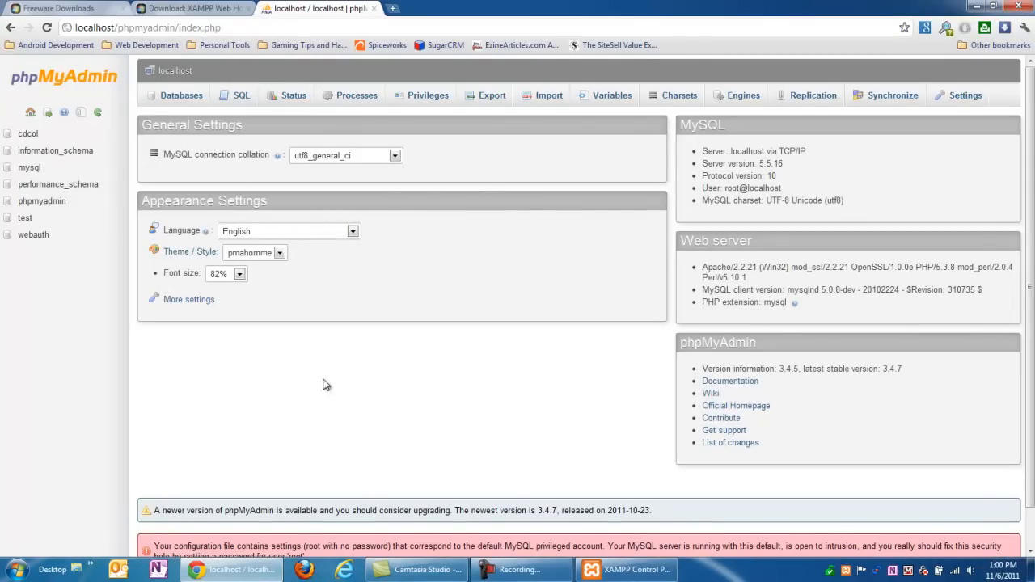
mouse_move(449, 404)
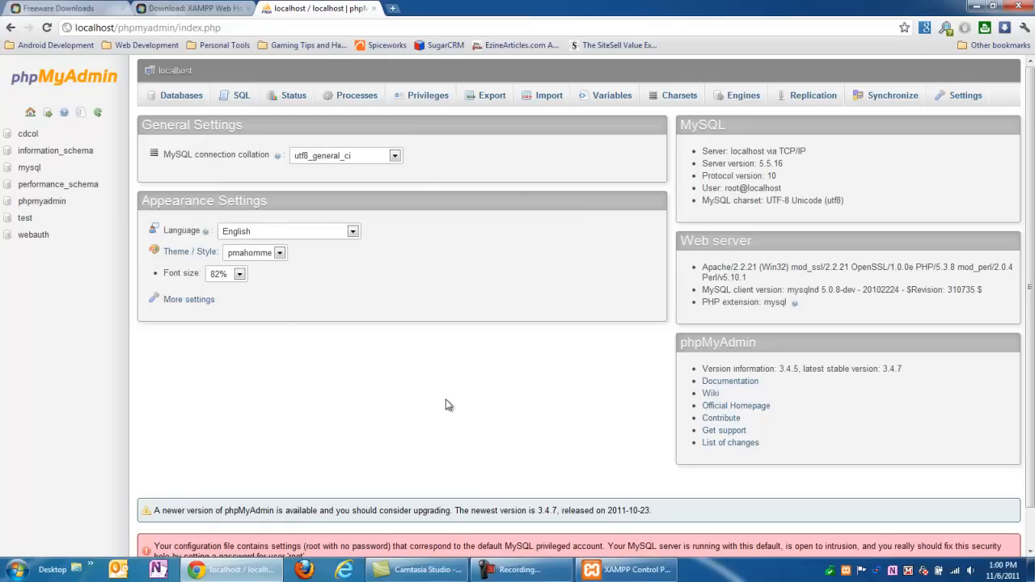
mouse_move(450, 408)
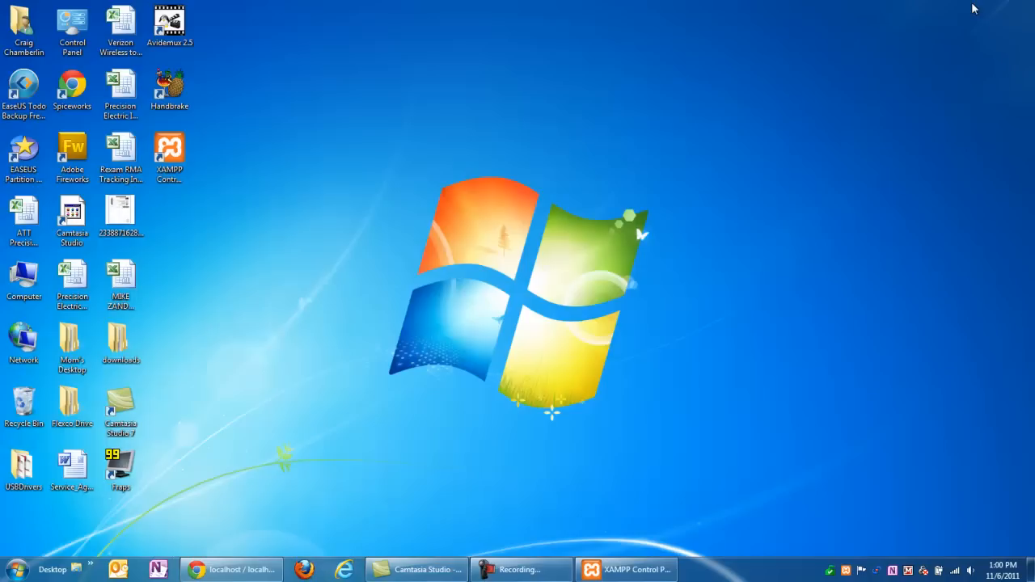
mouse_move(525, 310)
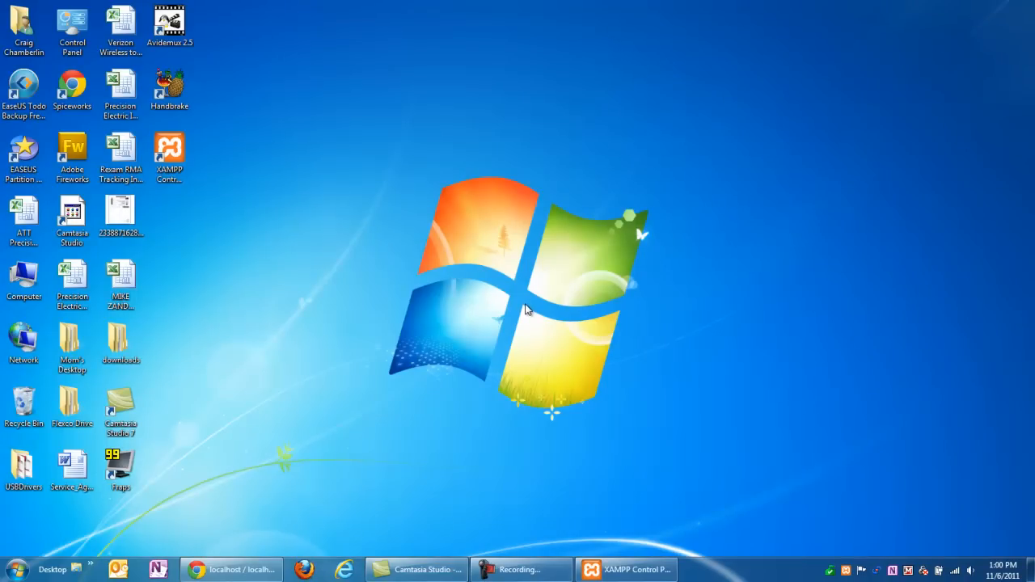
mouse_move(337, 246)
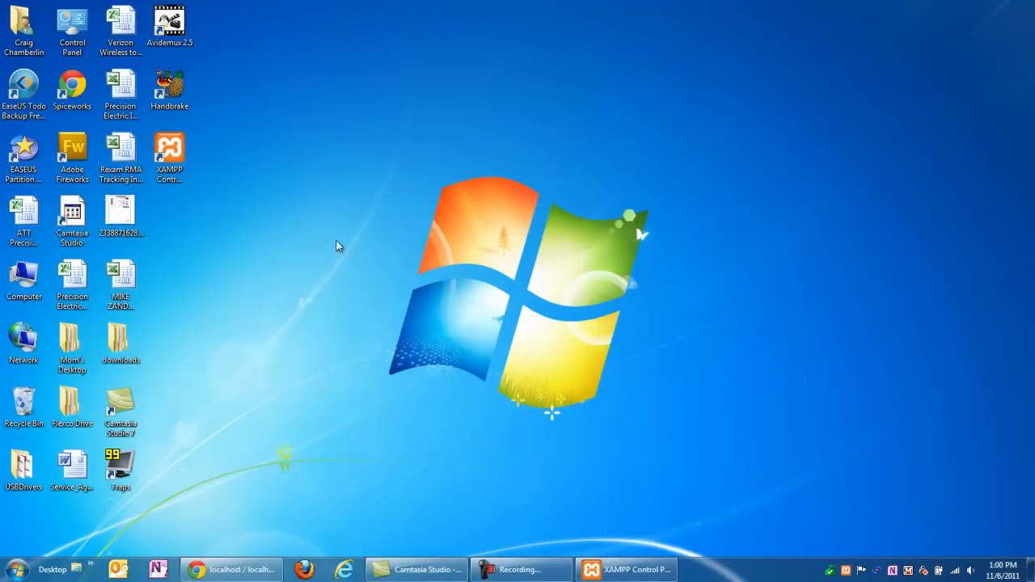
Step: Open Computer, browse the C: drive and select the xampp folder
double_click(23, 279)
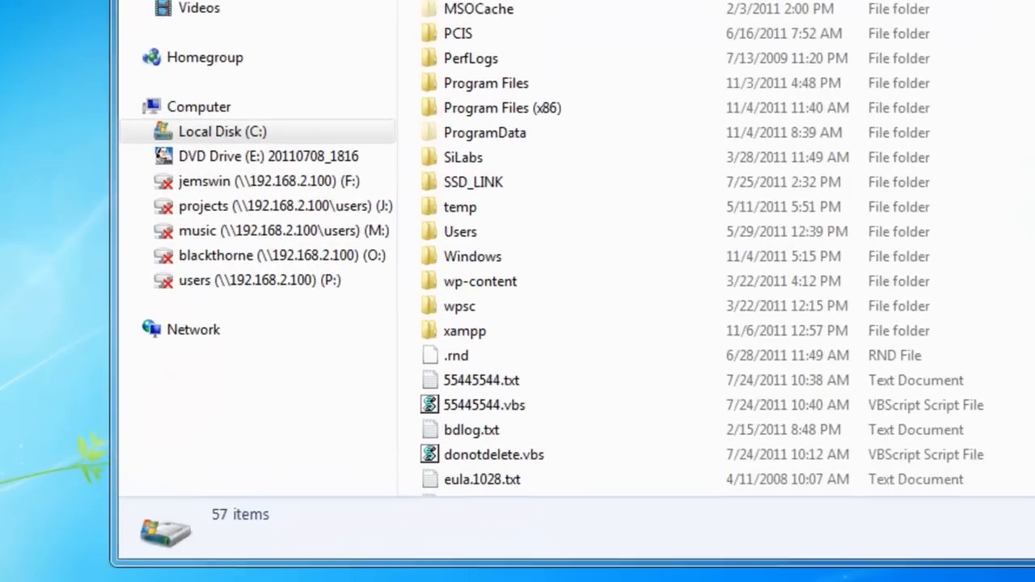
scroll(down, 3)
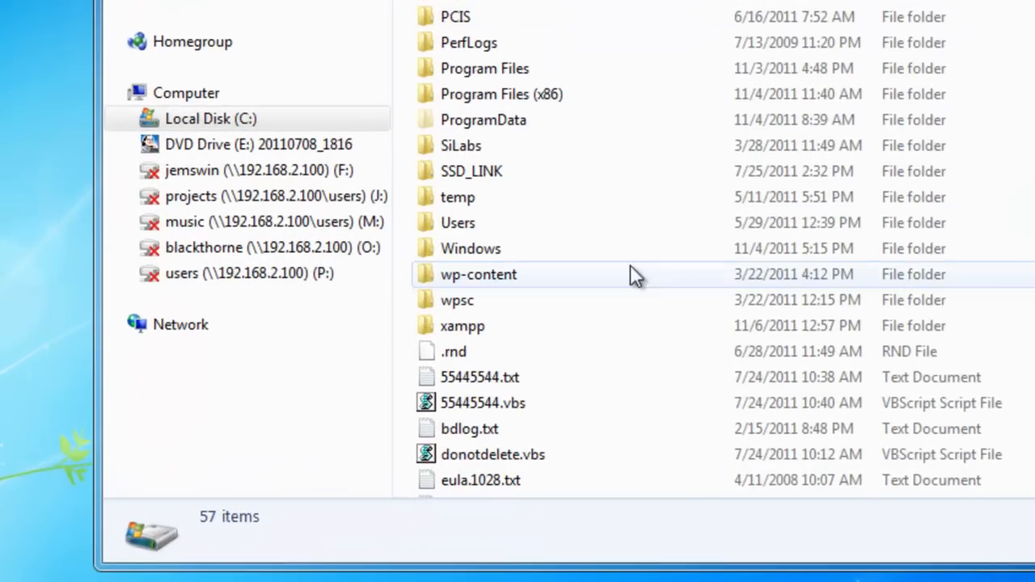
click(462, 326)
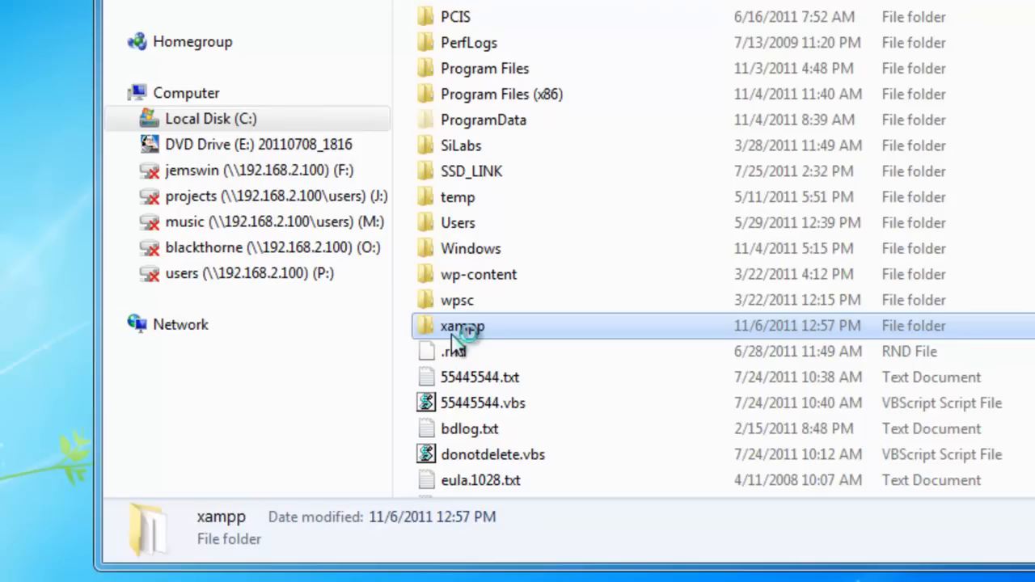
mouse_move(453, 344)
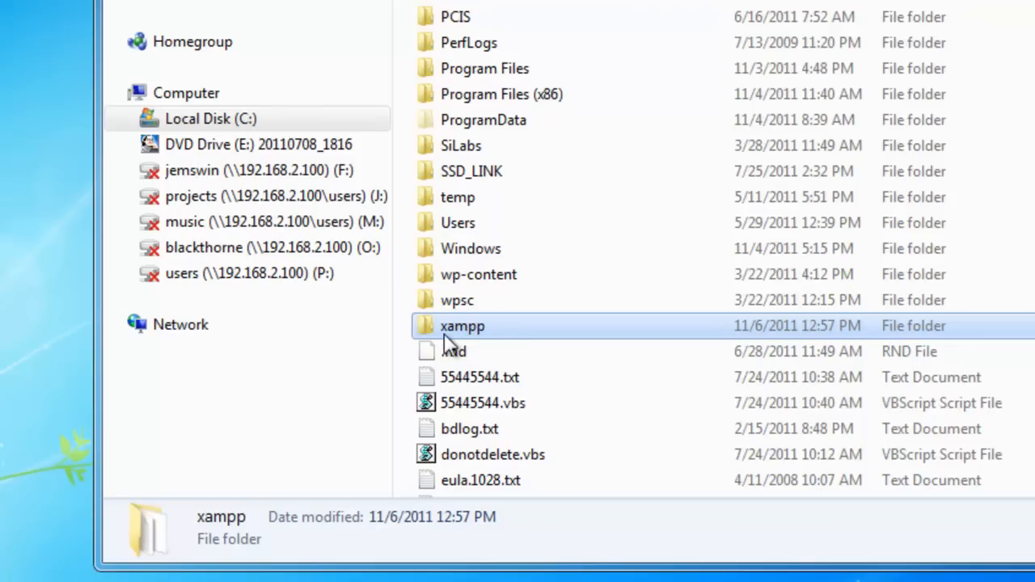
mouse_move(481, 331)
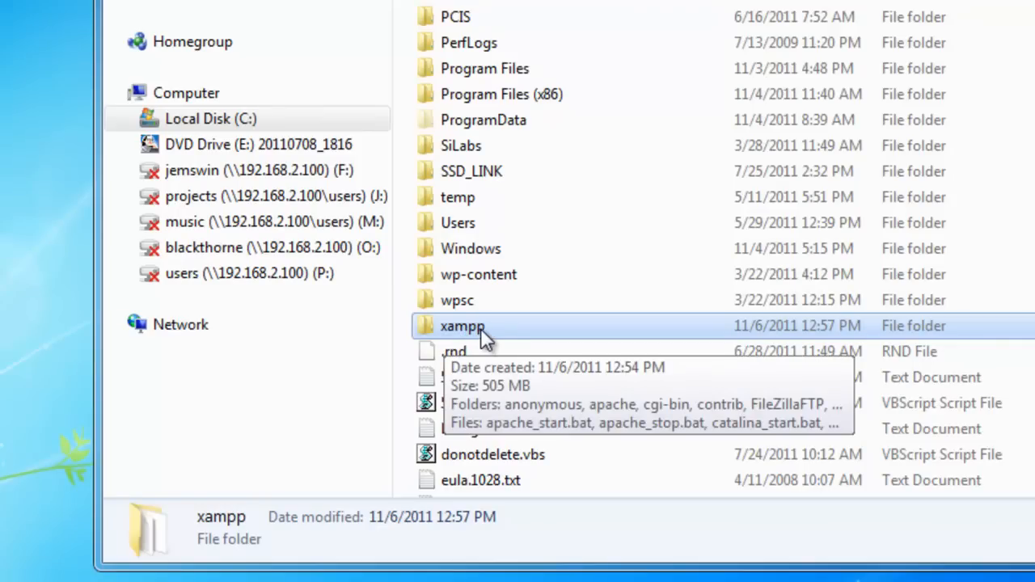
Step: Open the xampp folder, then its htdocs subfolder
double_click(461, 325)
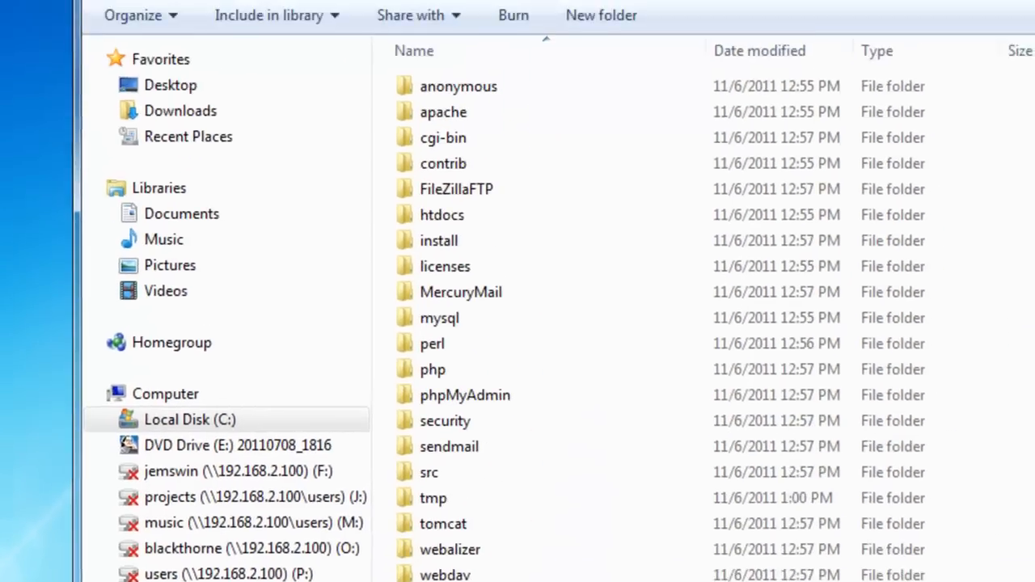
click(441, 233)
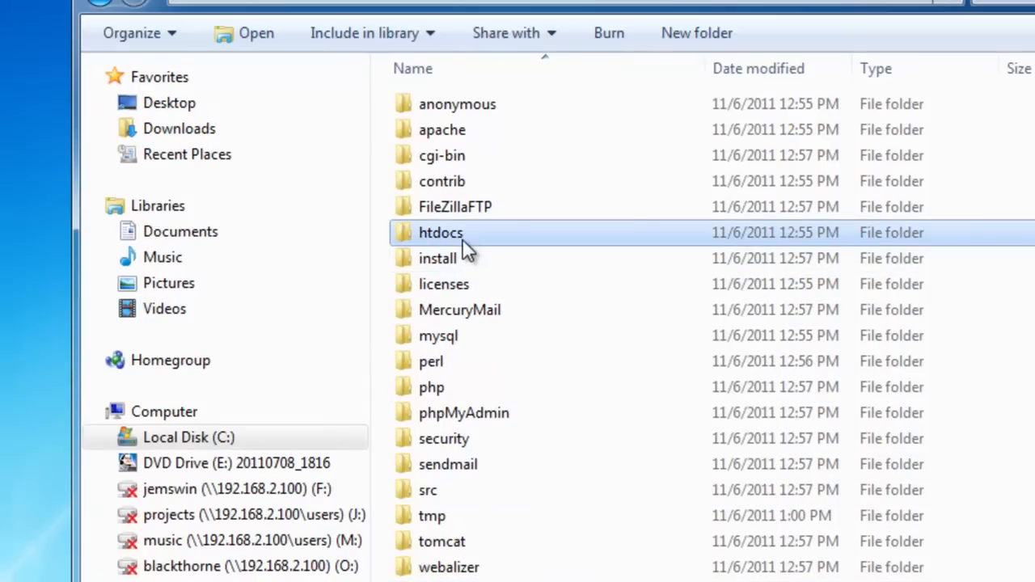
mouse_move(443, 242)
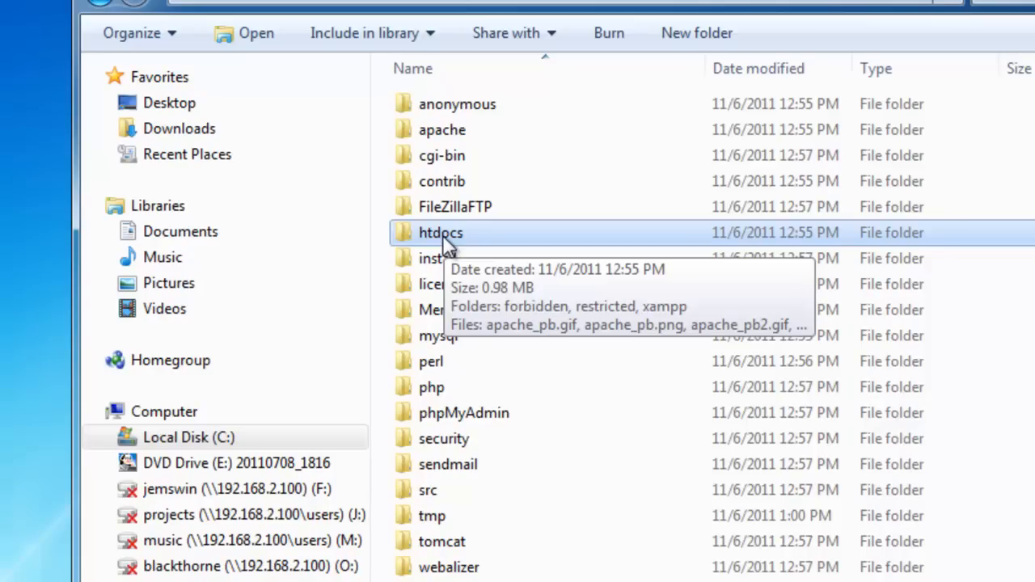
mouse_move(485, 241)
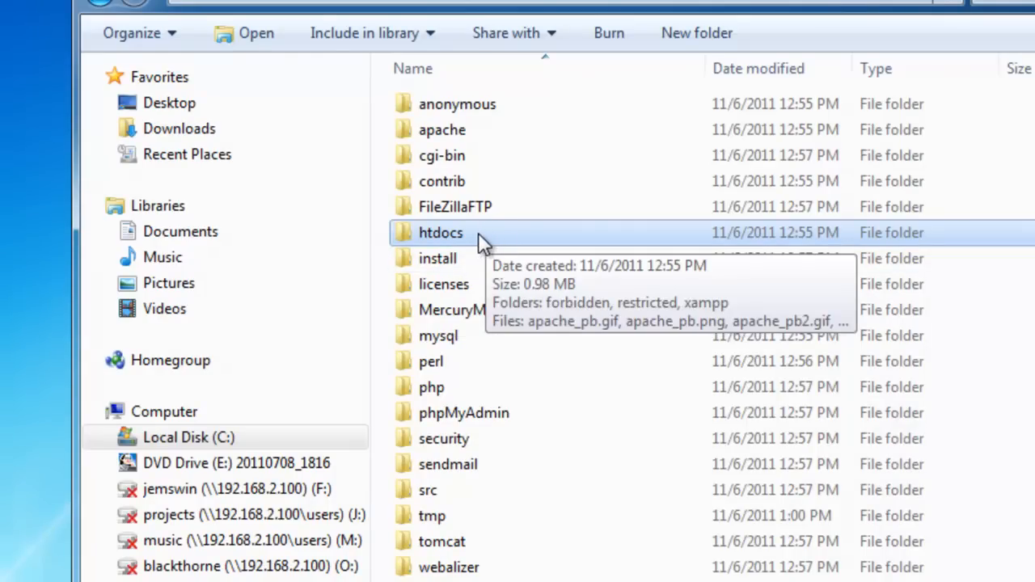
double_click(441, 232)
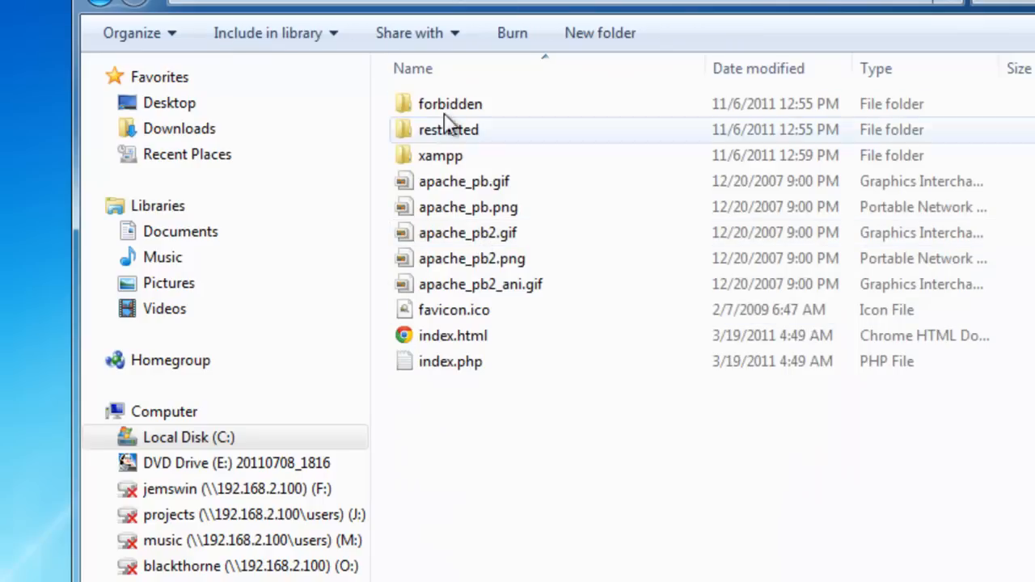
mouse_move(485, 525)
text(mytestwebsite)
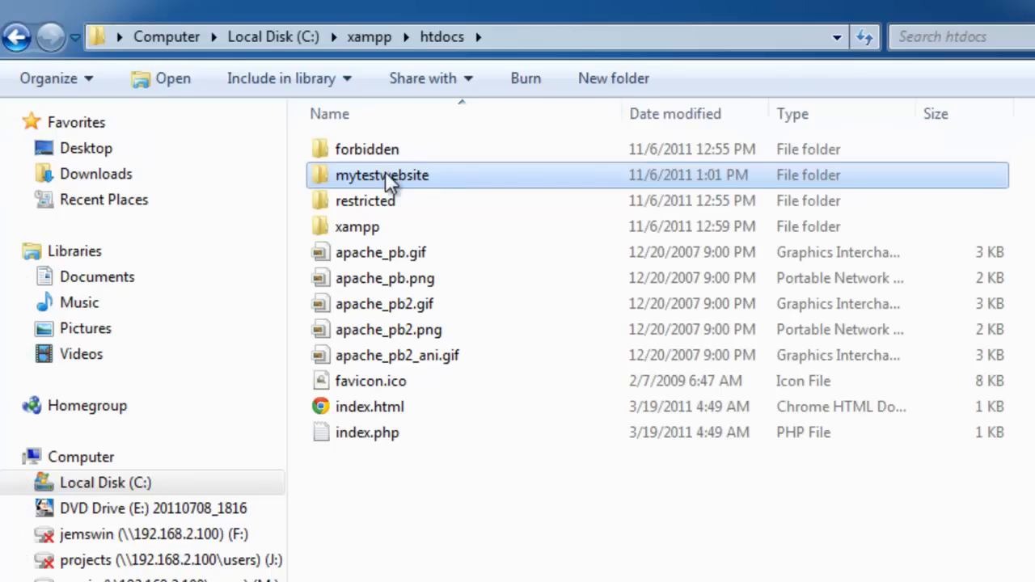
Step: Inside mytestwebsite, create a new text document renamed to index.htm, accepting the extension change
double_click(381, 174)
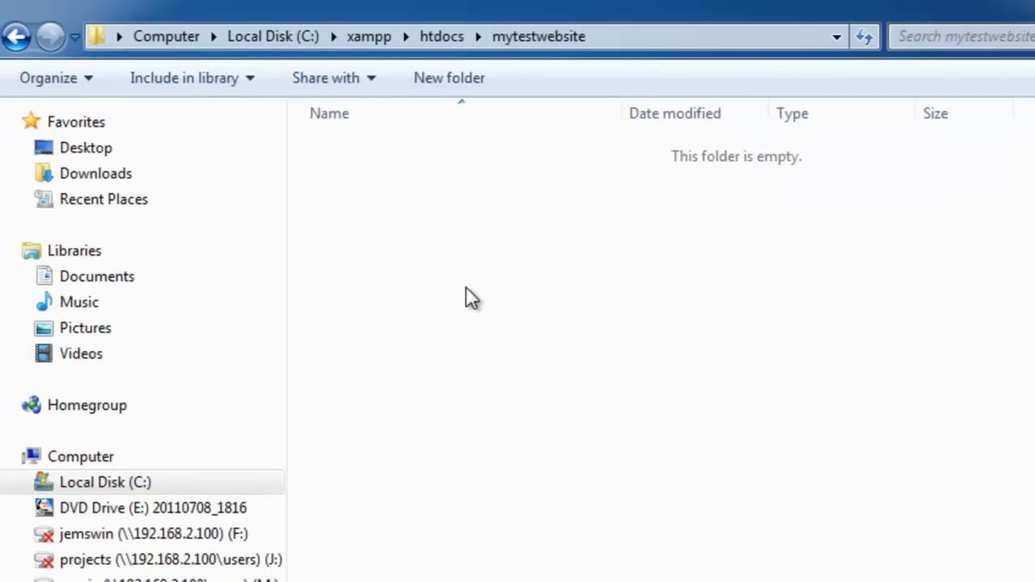
right_click(471, 295)
text(index.htmt)
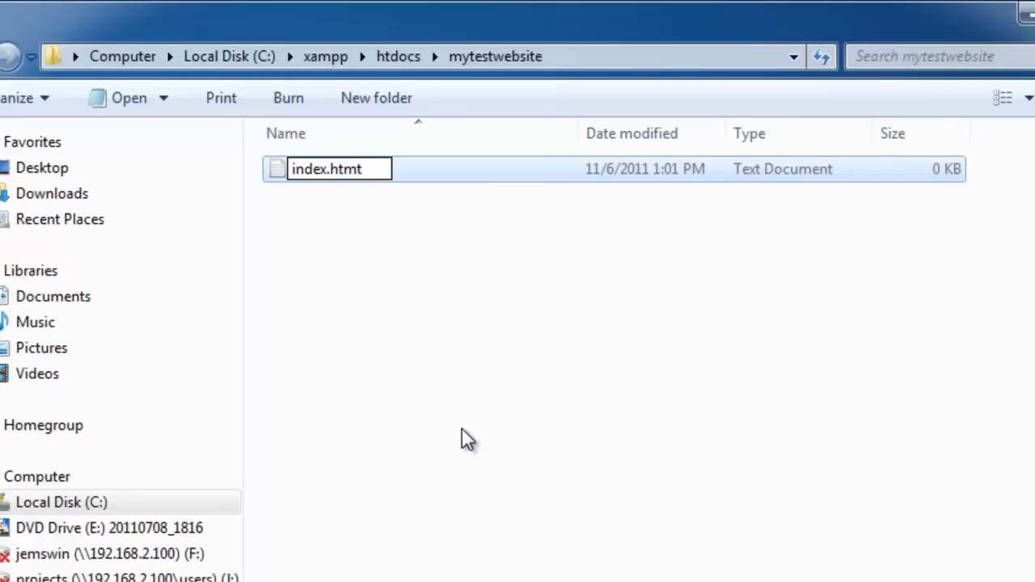
key(Enter)
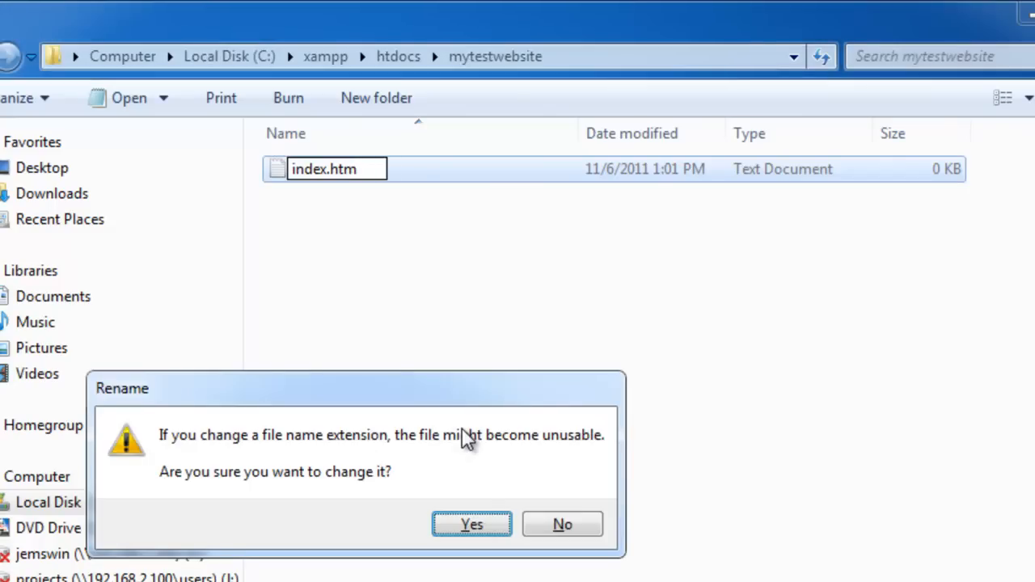
mouse_move(442, 519)
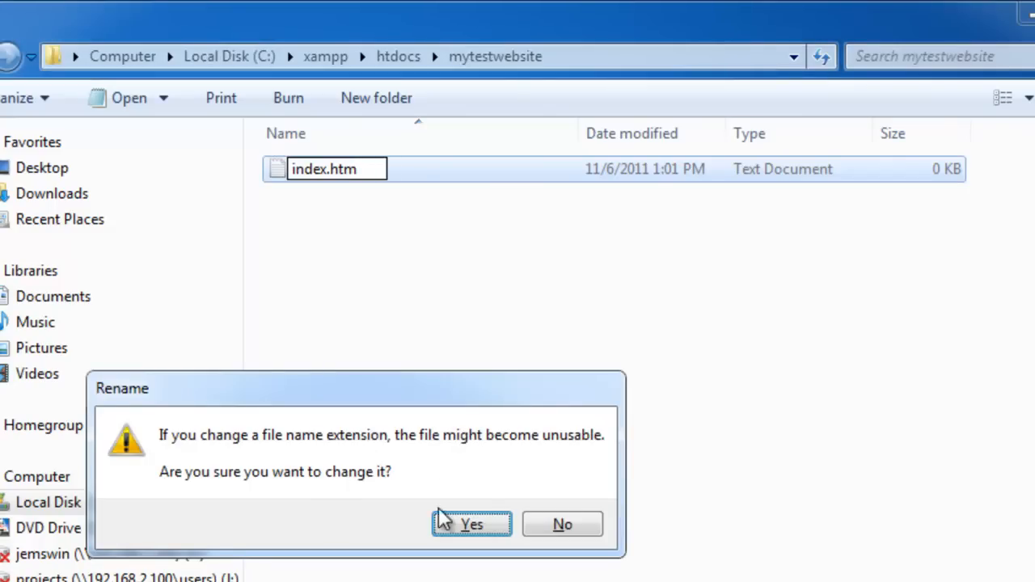
click(471, 524)
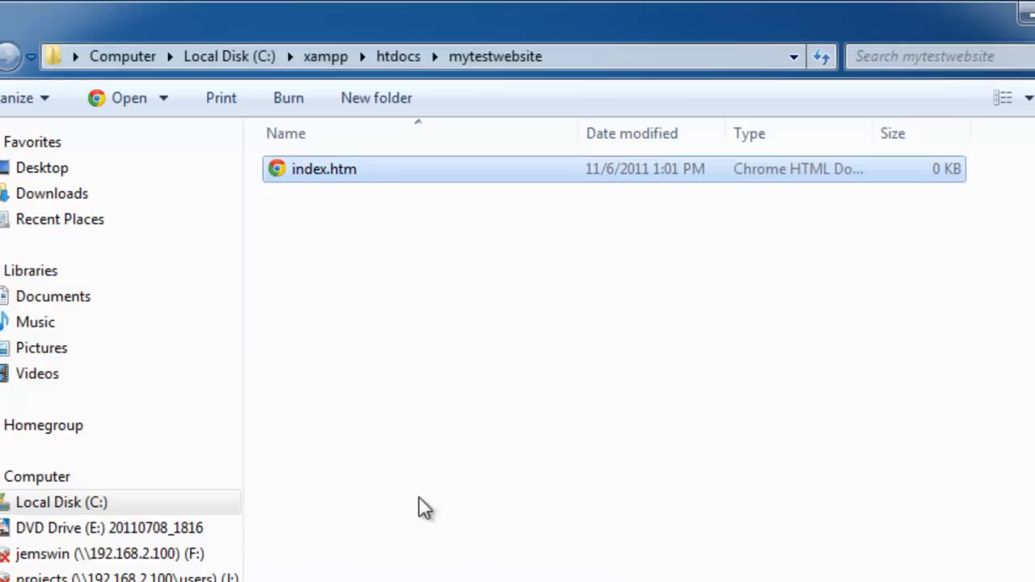
right_click(323, 168)
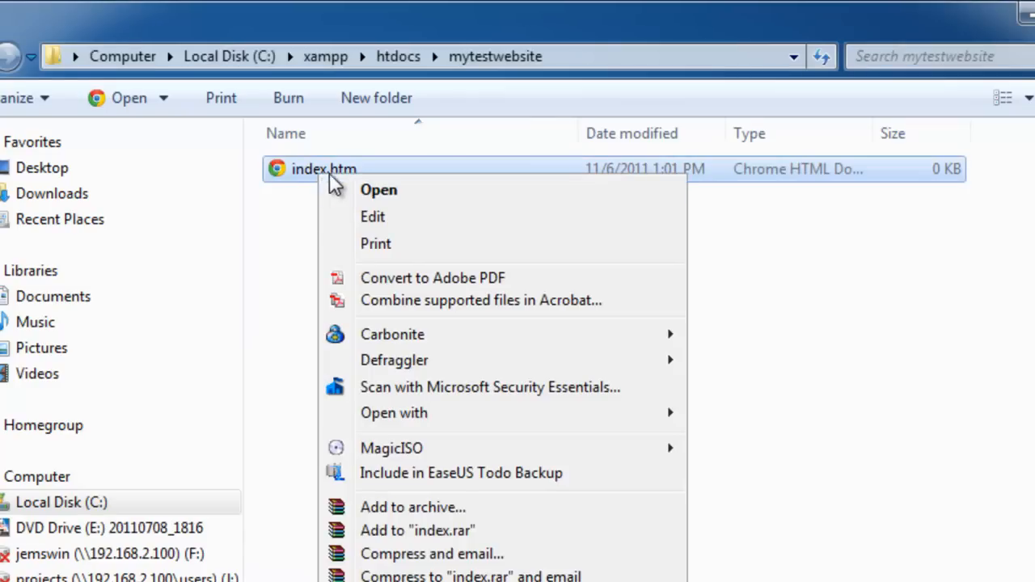
click(373, 216)
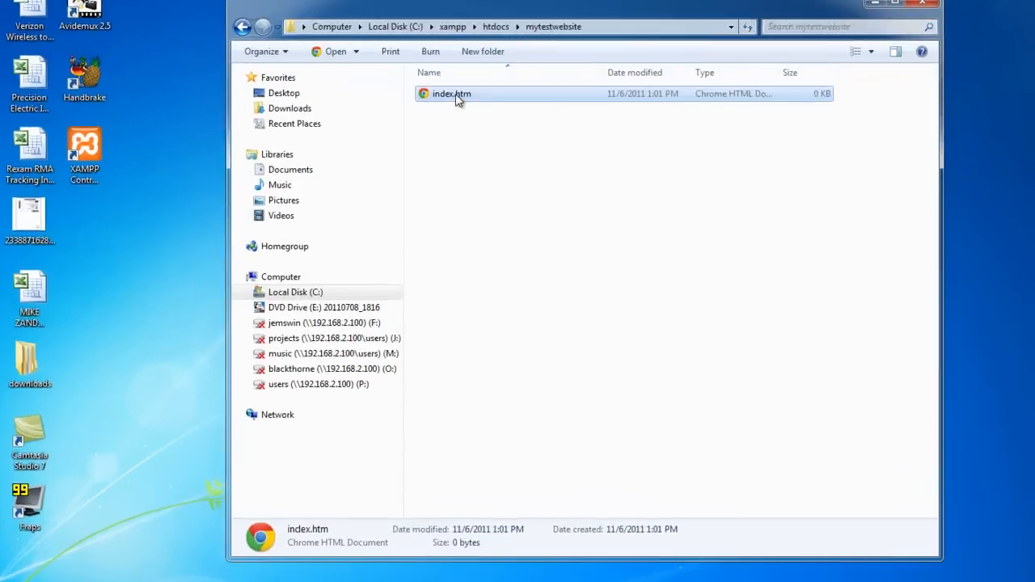
Step: Open index.htm in Notepad, write TEST, and save it while closing
right_click(451, 93)
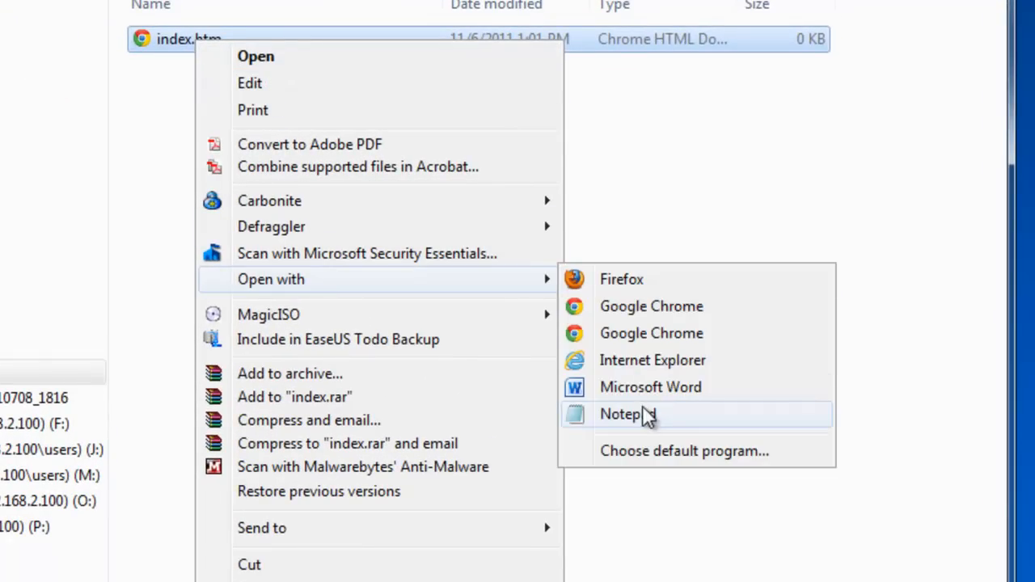
click(621, 413)
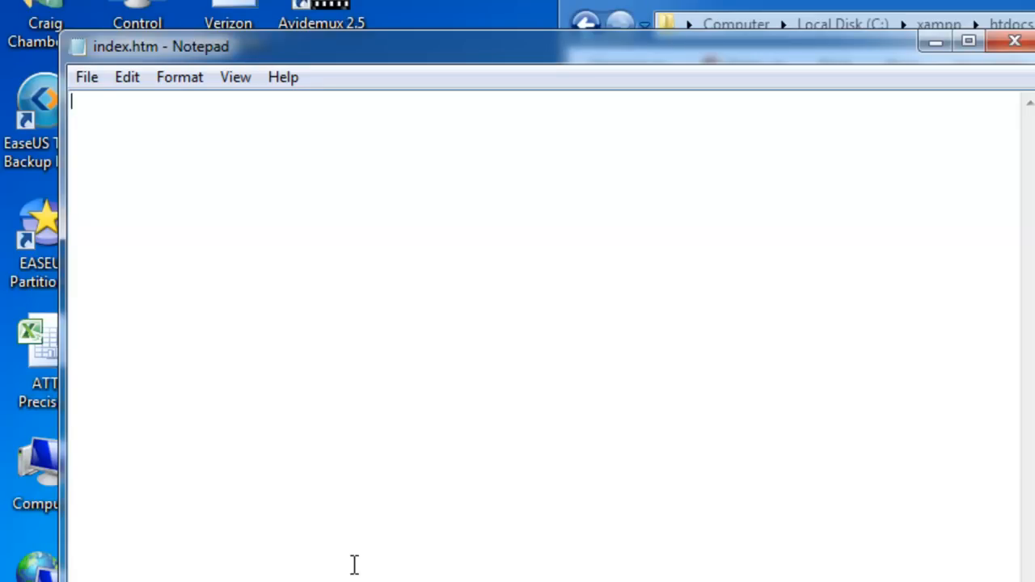
text(TEST)
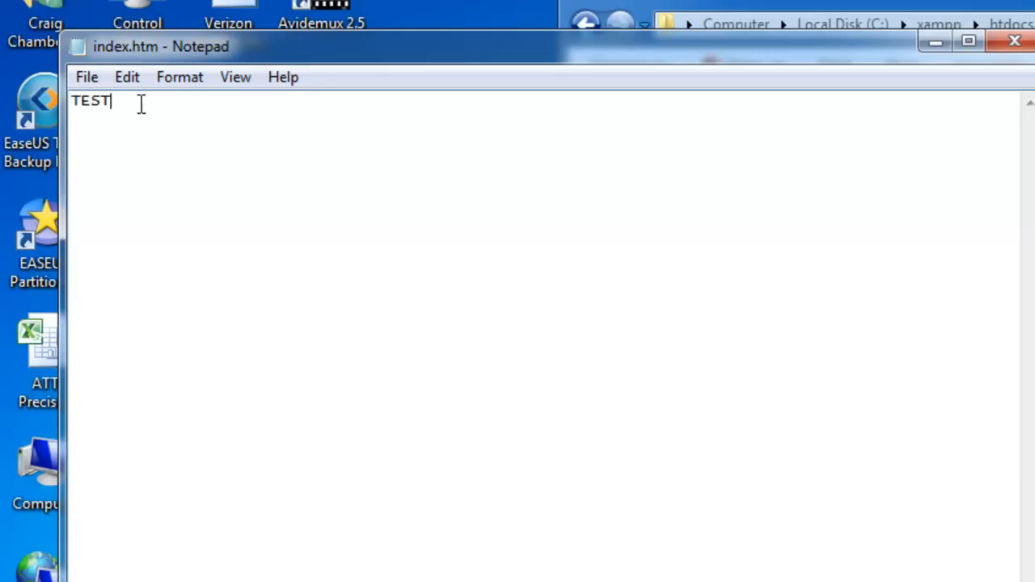
click(86, 77)
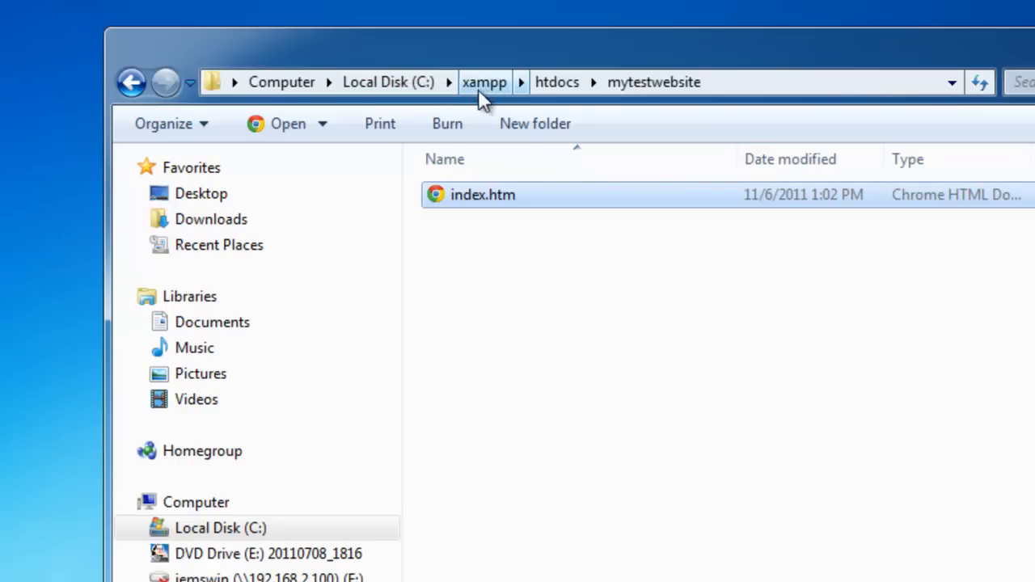
mouse_move(556, 81)
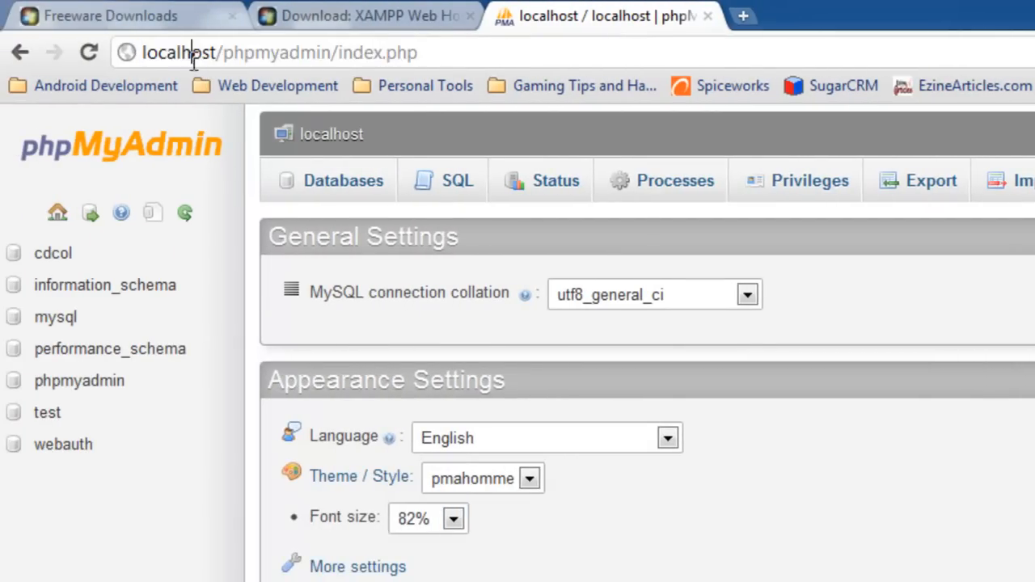
Step: Replace the phpmyadmin address with the test site path, correcting the URL after Object not found
double_click(178, 52)
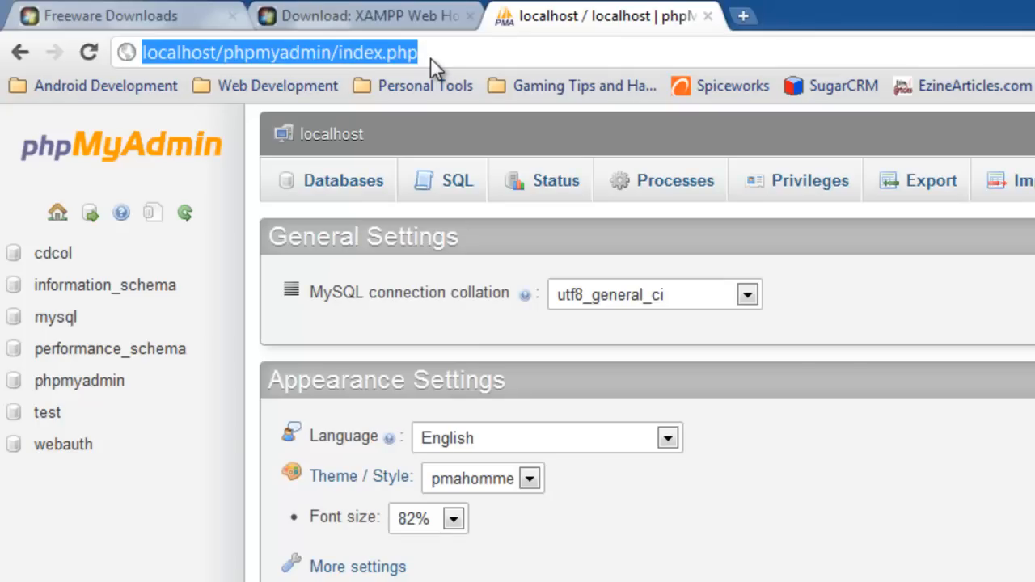
click(218, 52)
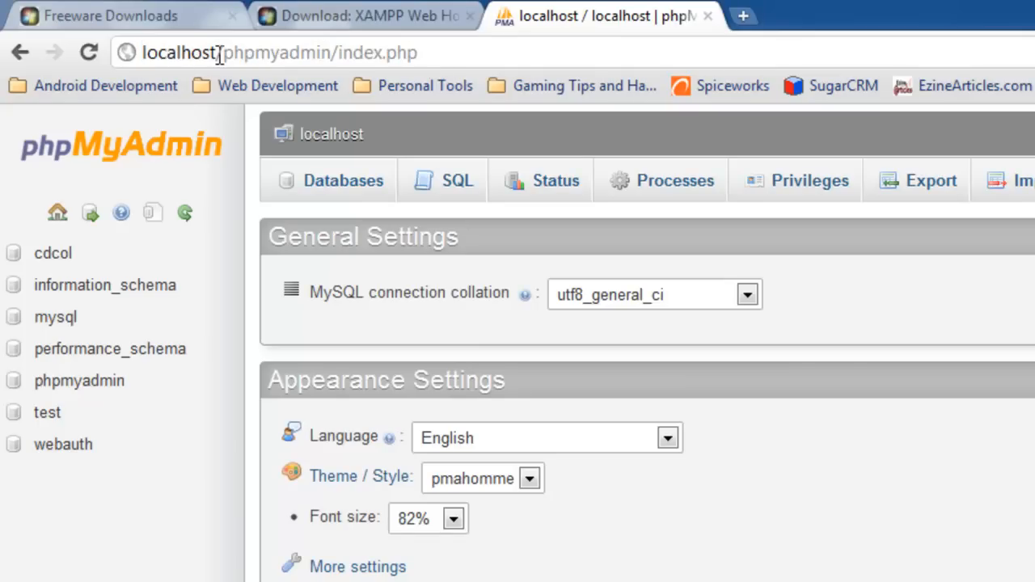
double_click(319, 52)
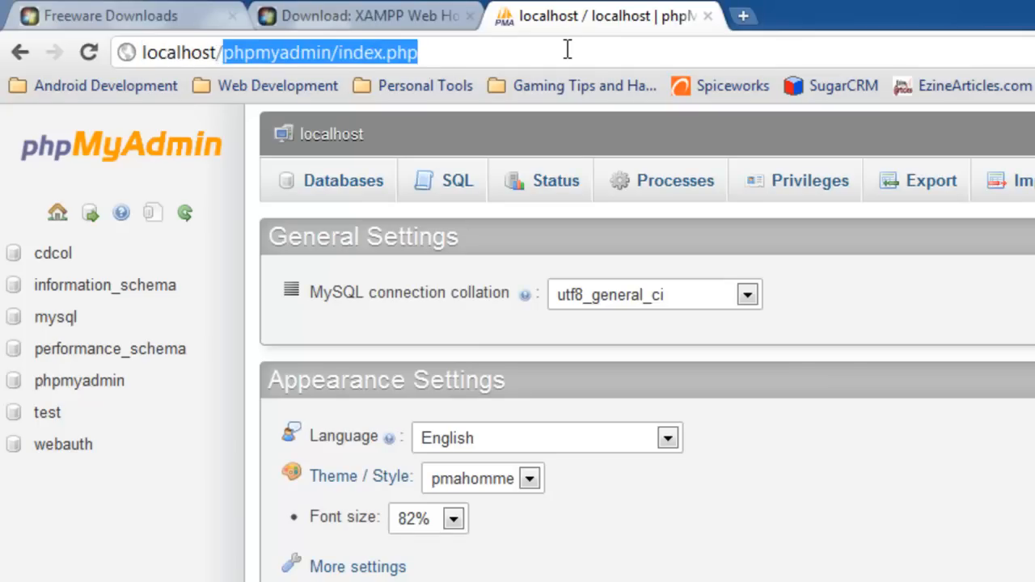
text(localhost/myfirst)
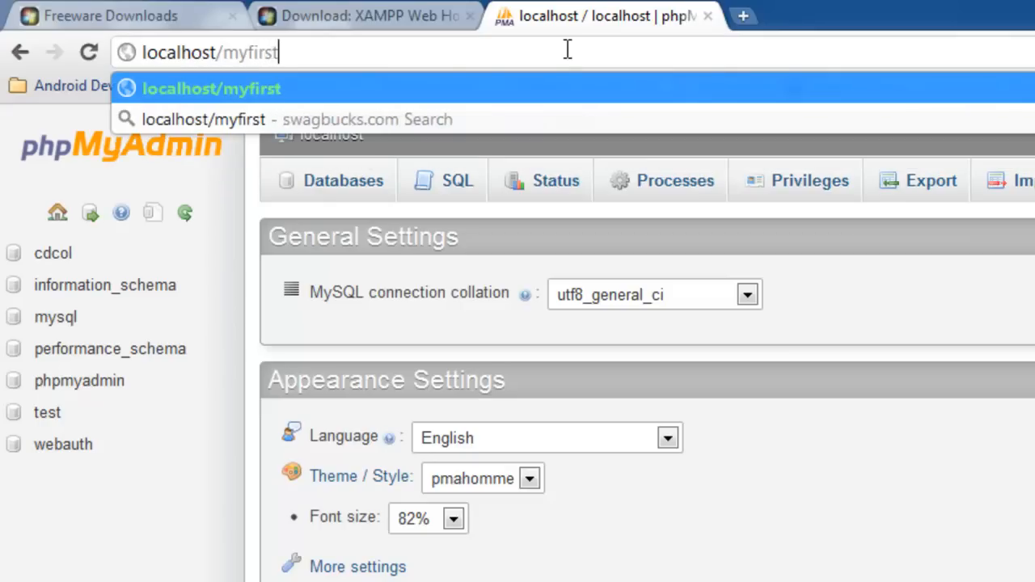
text(website)
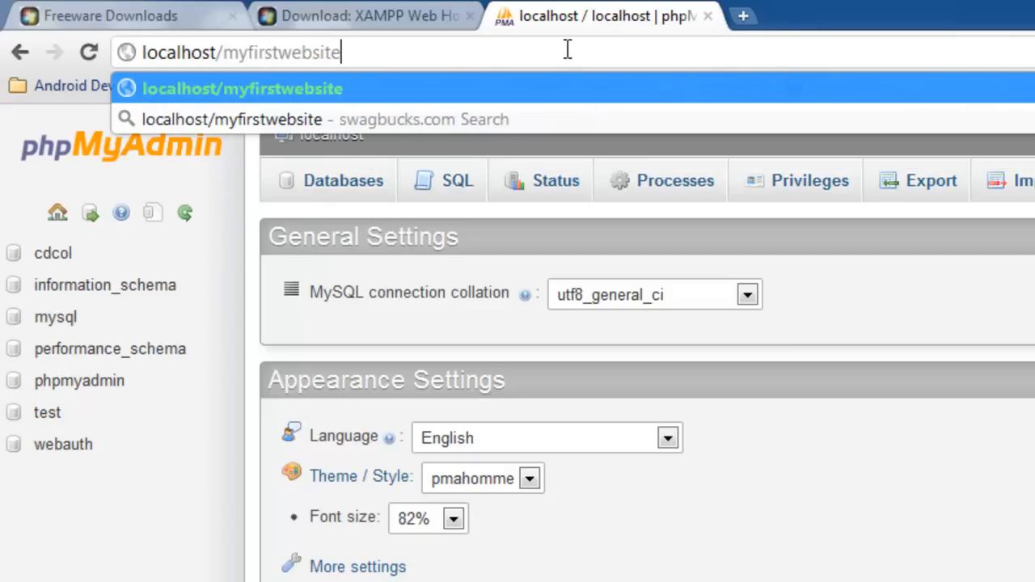
text(/test.htm)
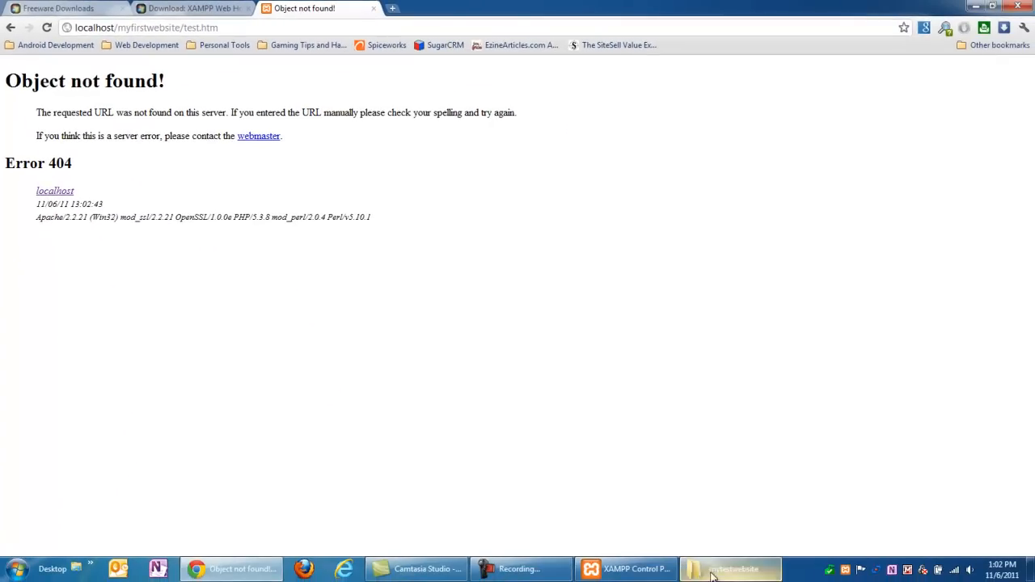
click(730, 569)
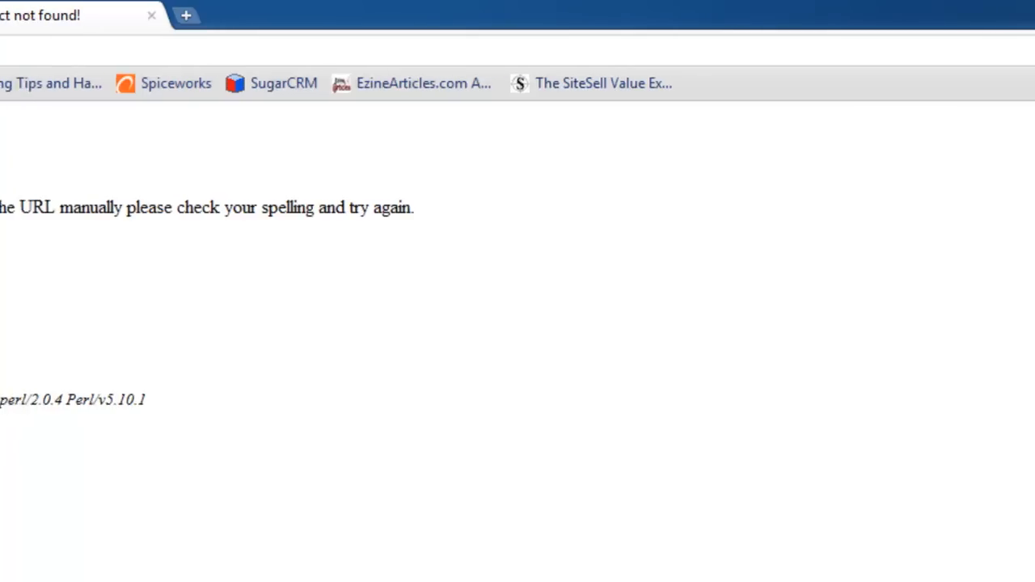
text(localhost/myfirstwebsite/.htm)
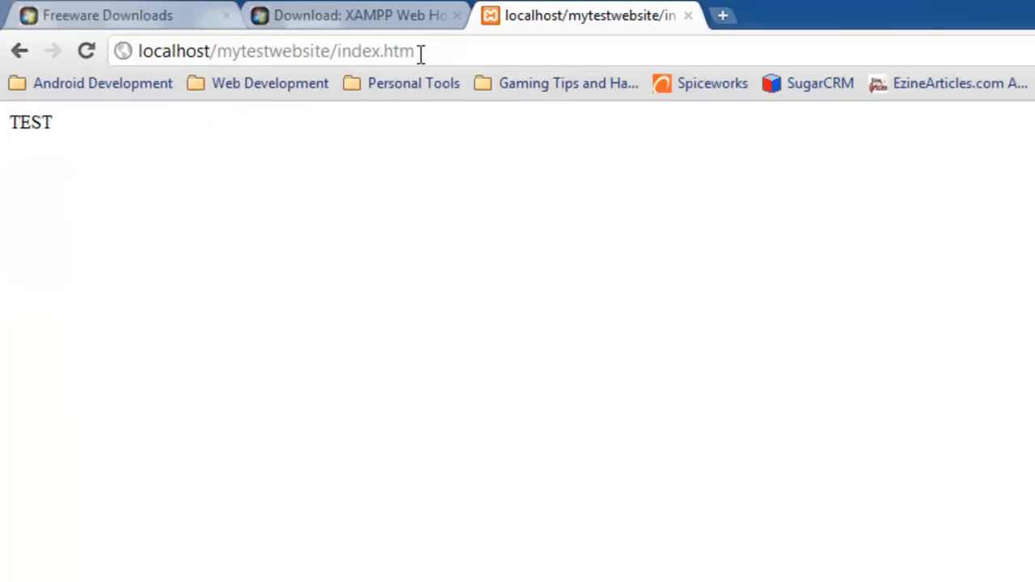
mouse_move(188, 234)
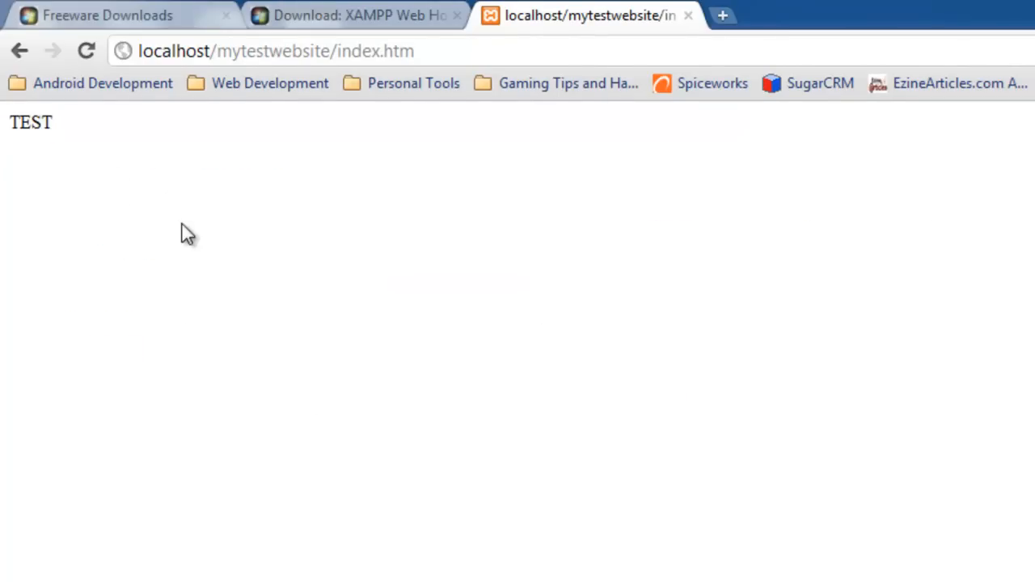
Step: Open View page source for the localhost test page, showing TEST
right_click(188, 235)
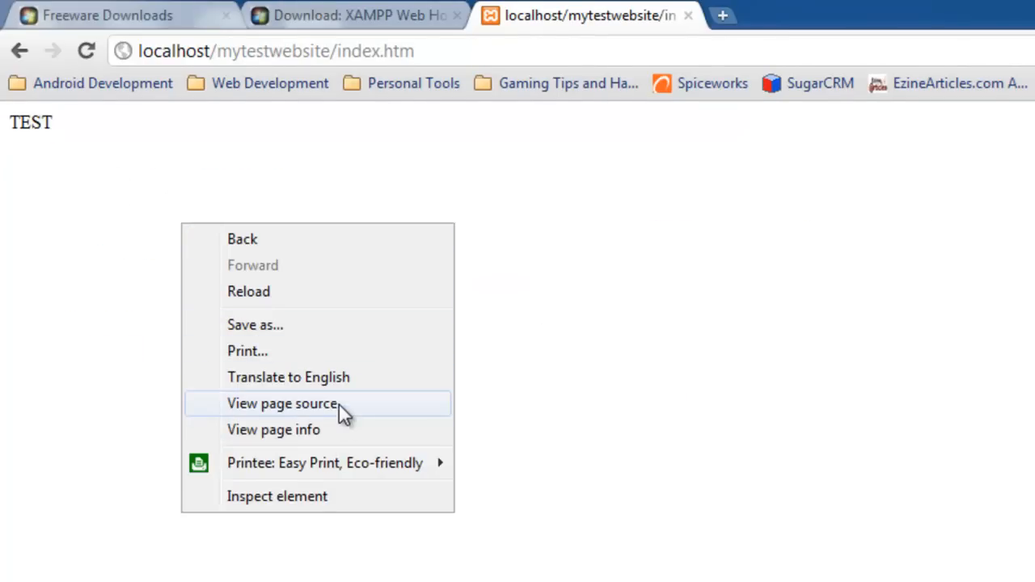
click(283, 404)
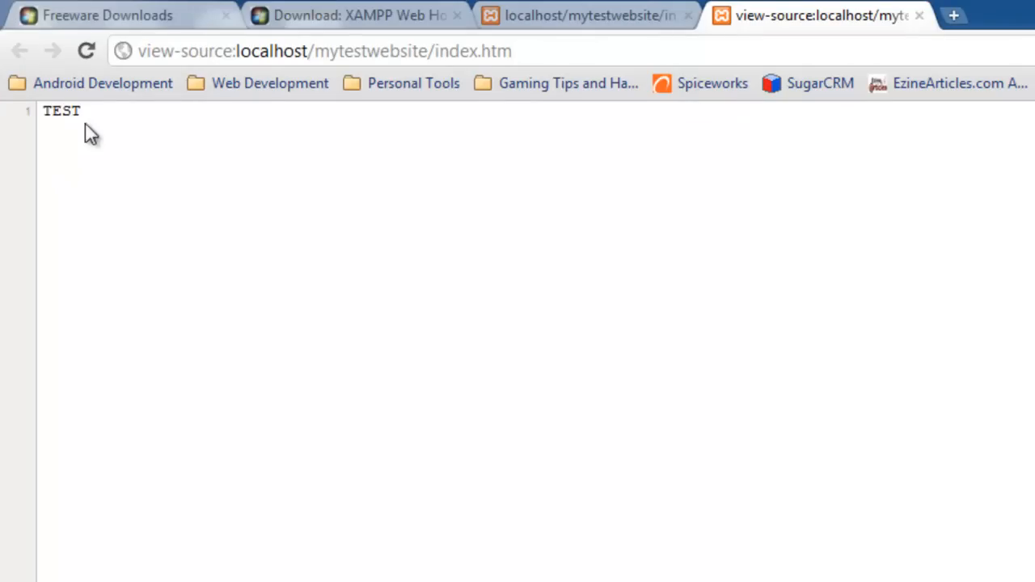
mouse_move(507, 369)
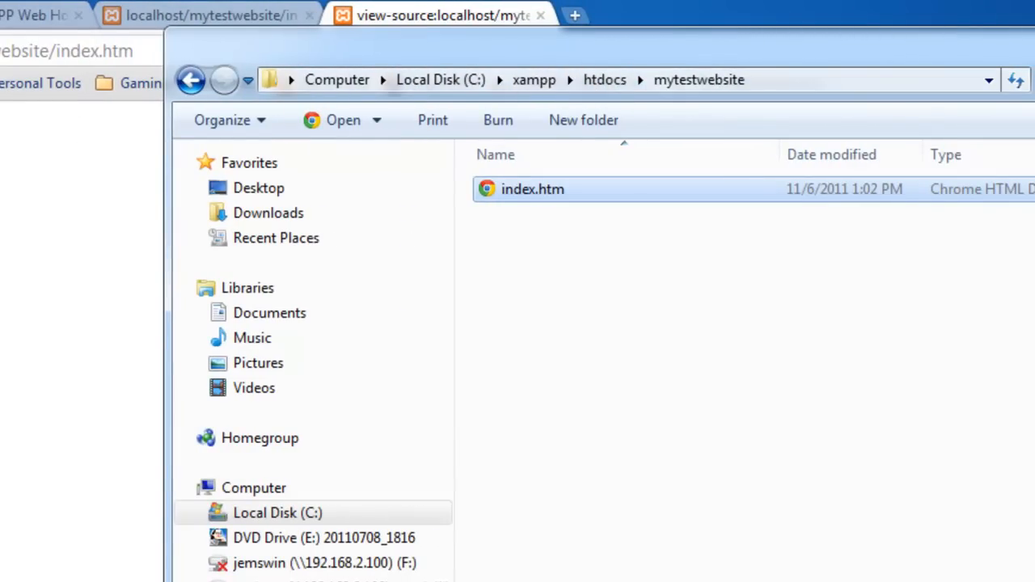
mouse_move(621, 73)
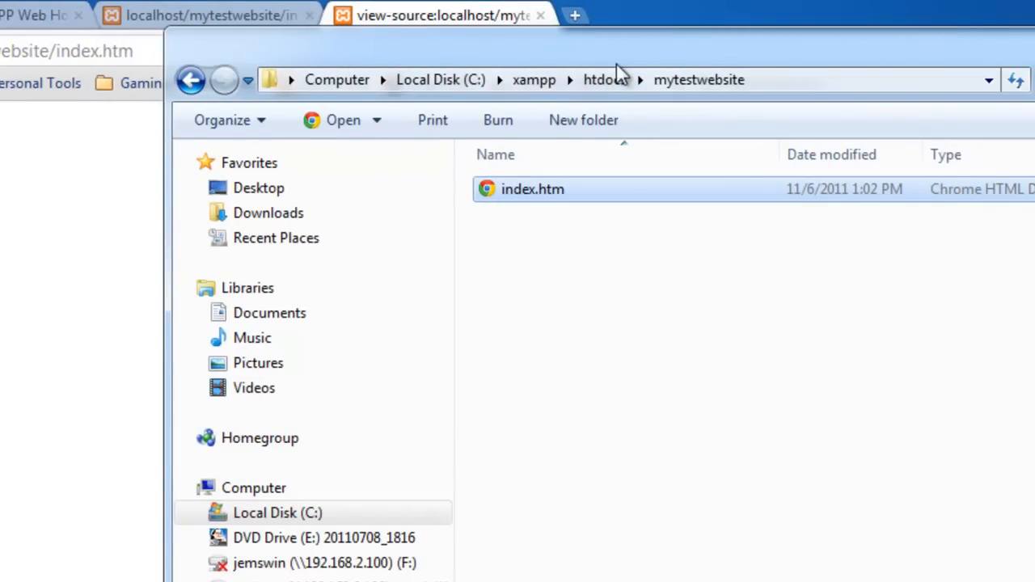
mouse_move(788, 104)
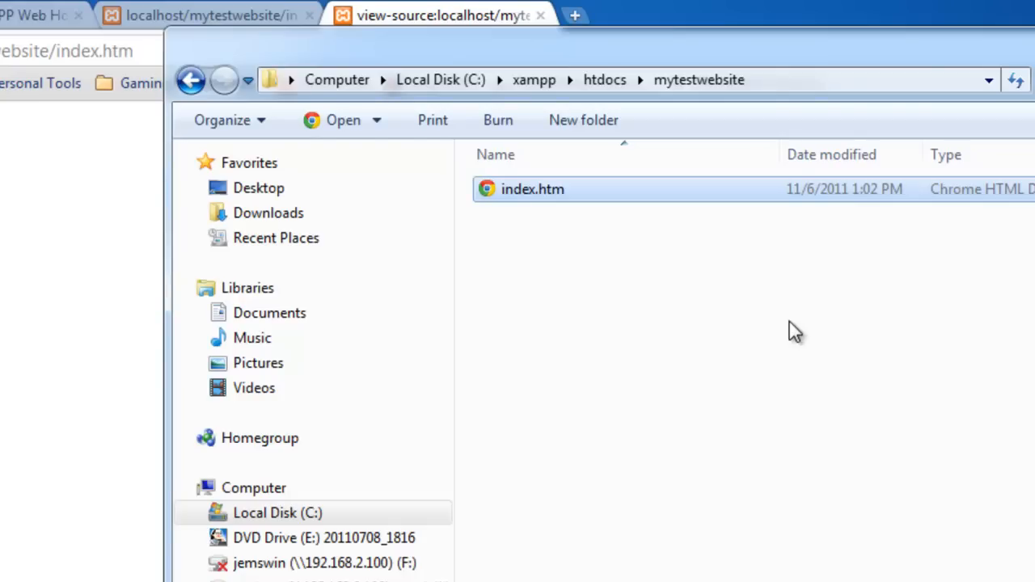
mouse_move(813, 358)
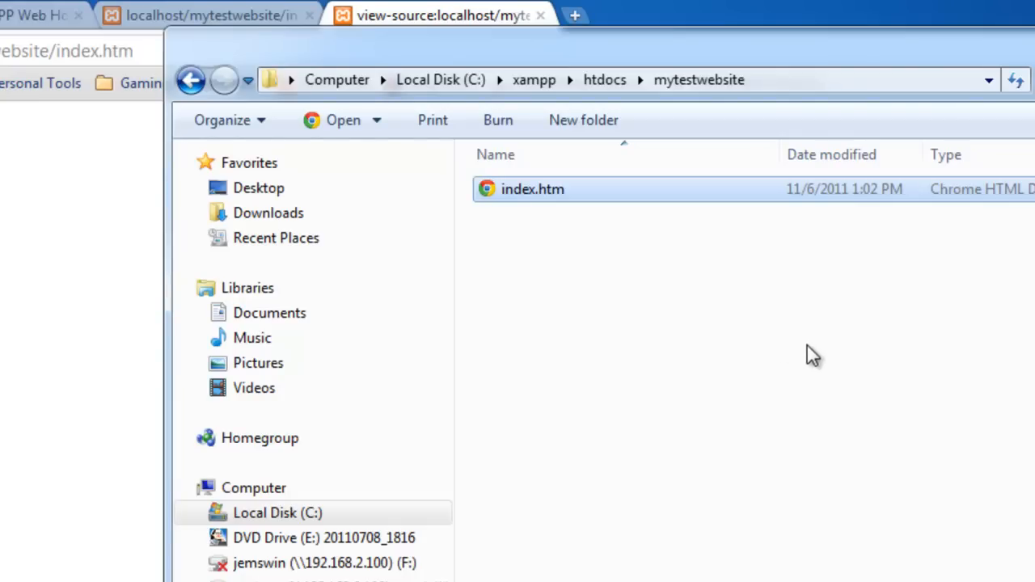
mouse_move(865, 534)
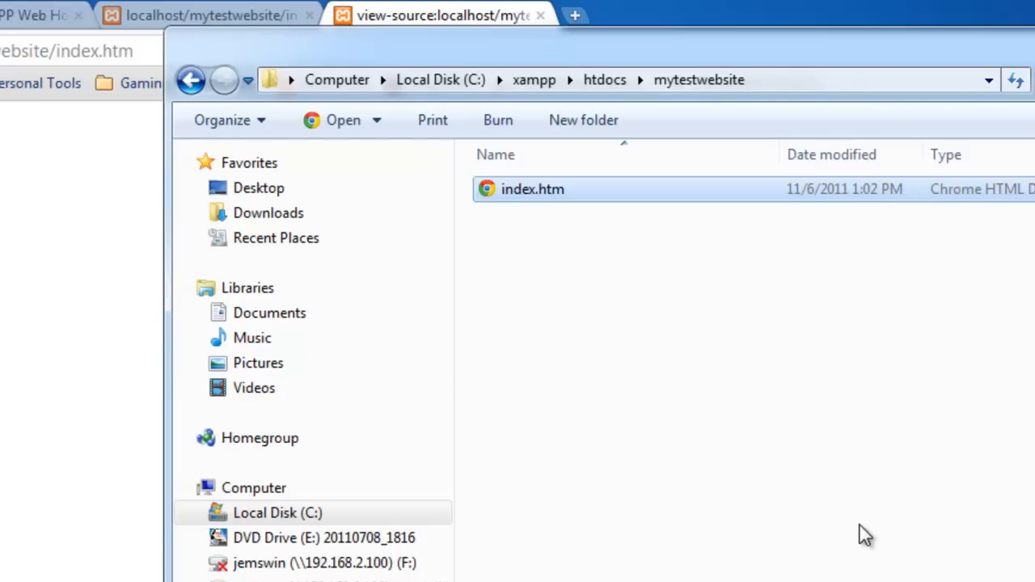
mouse_move(853, 574)
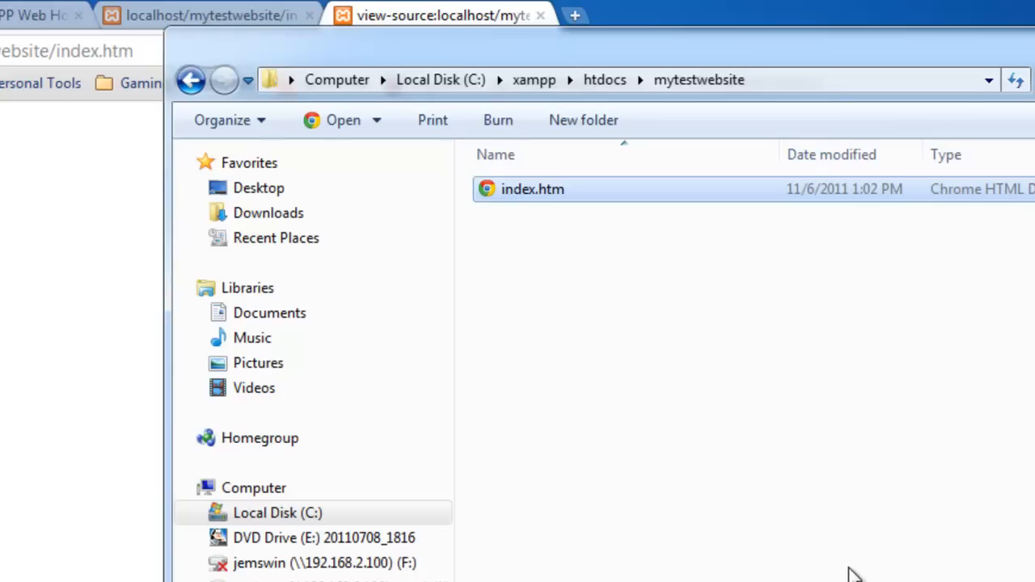
mouse_move(533, 80)
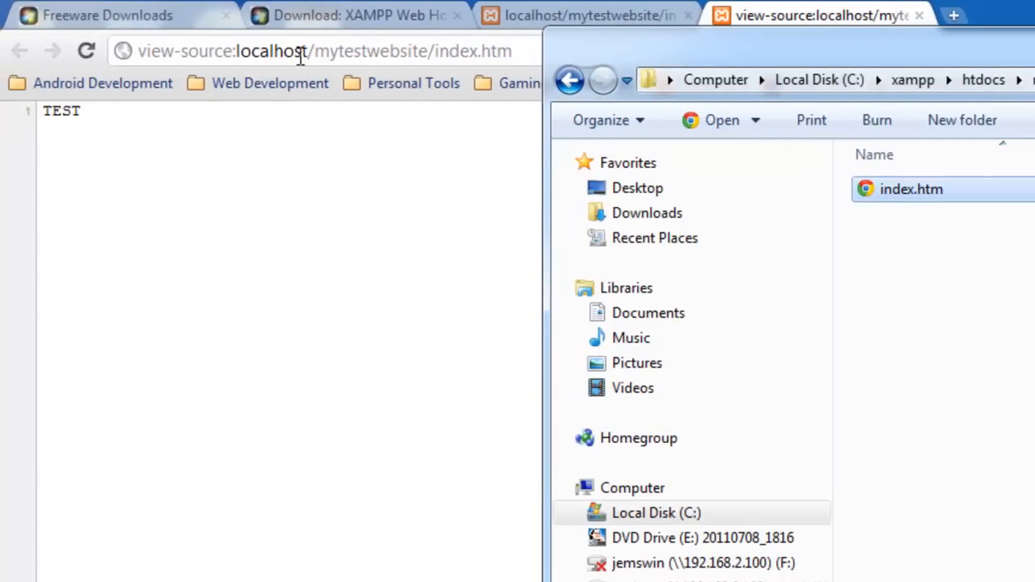
mouse_move(347, 351)
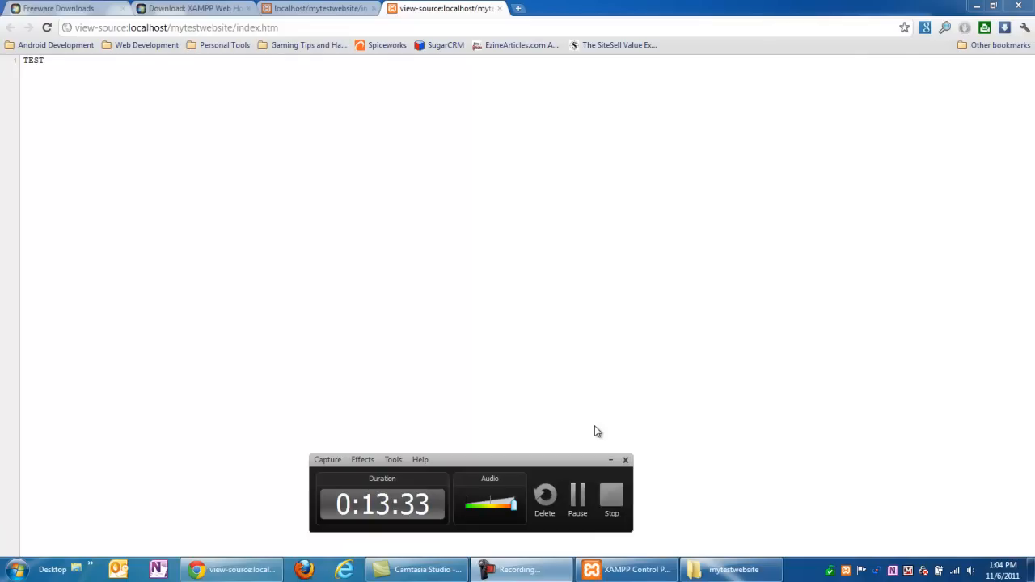
Step: Switch to the PCMichiana XAMPP article tab and open Community Forum, scrolling to registration
click(194, 8)
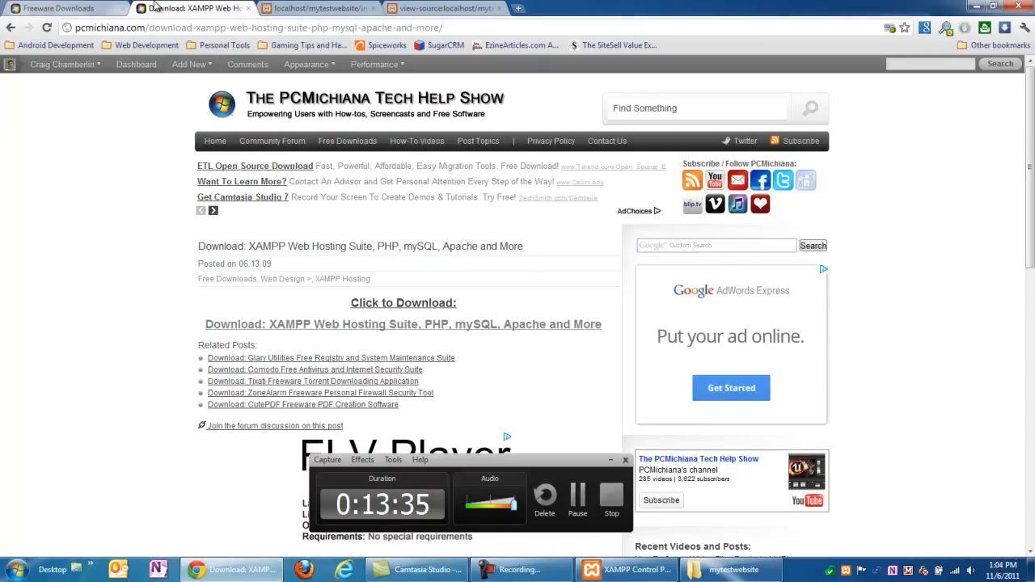
click(307, 63)
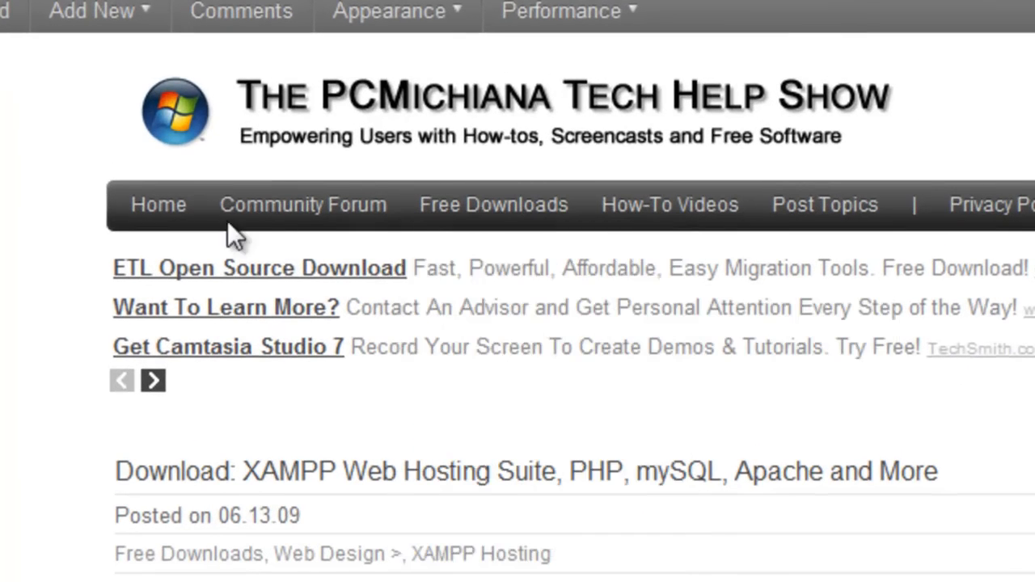
mouse_move(302, 204)
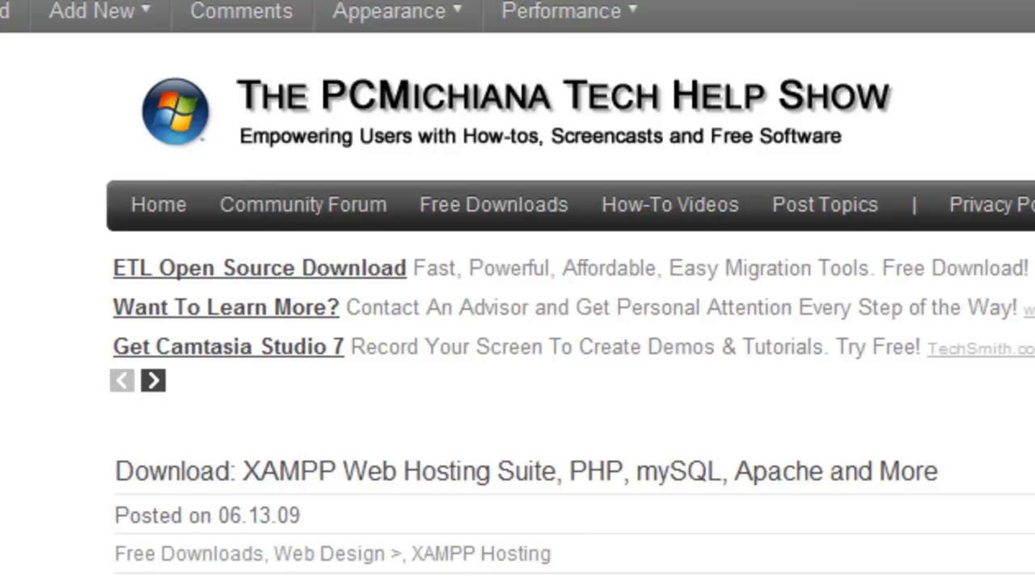
scroll(down, 3)
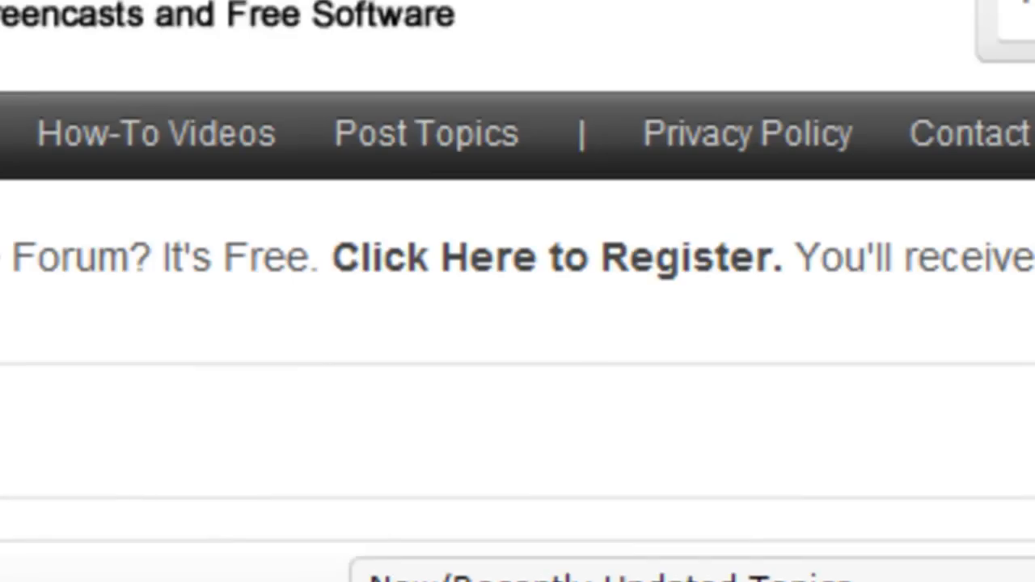